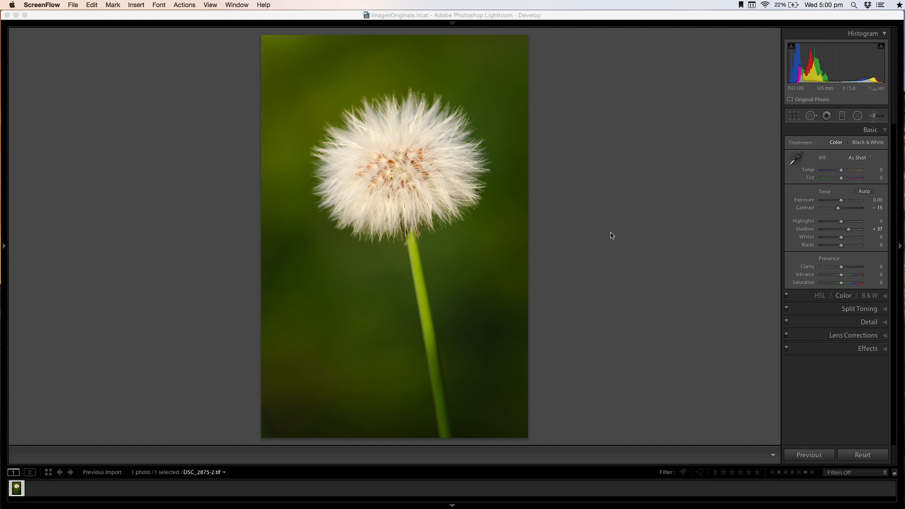
pyautogui.moveTo(571, 146)
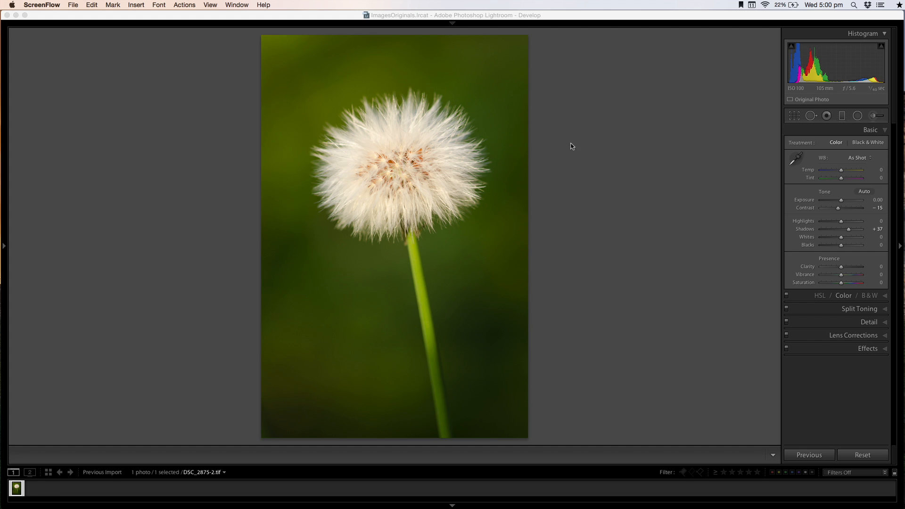
pyautogui.moveTo(583, 182)
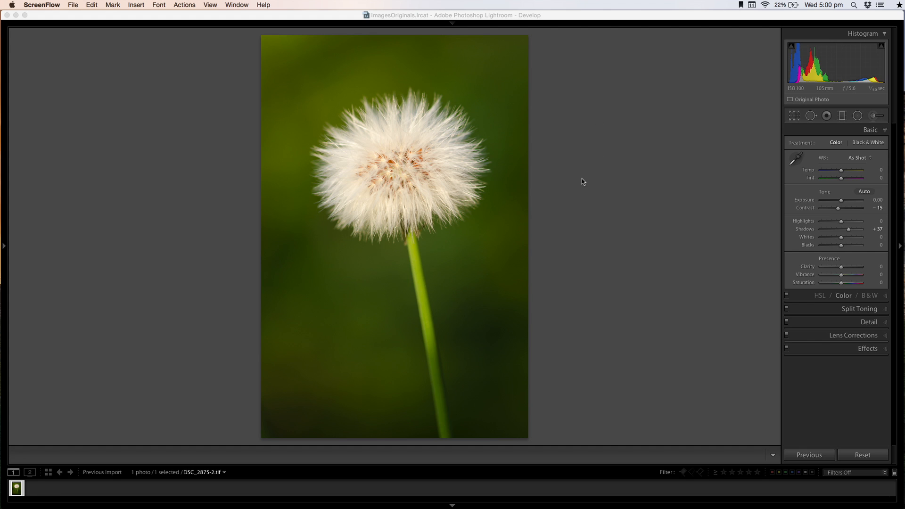
pyautogui.moveTo(599, 179)
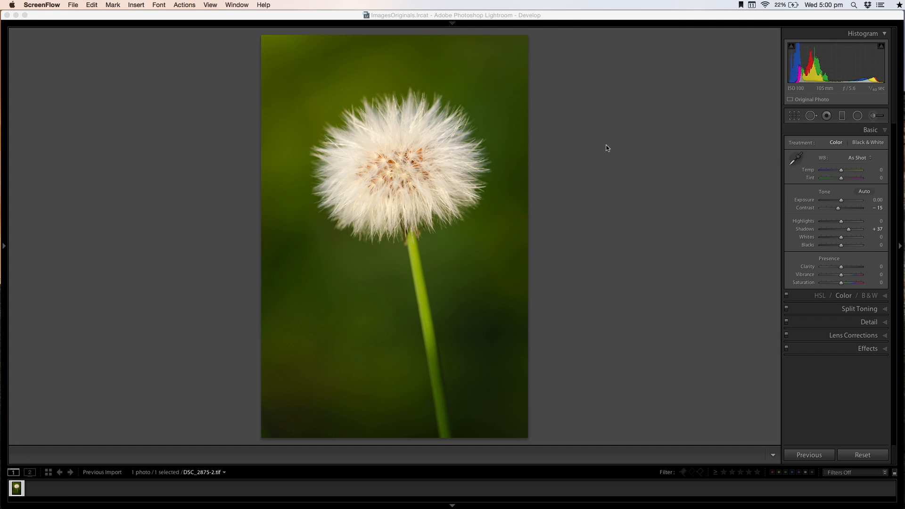
pyautogui.moveTo(591, 197)
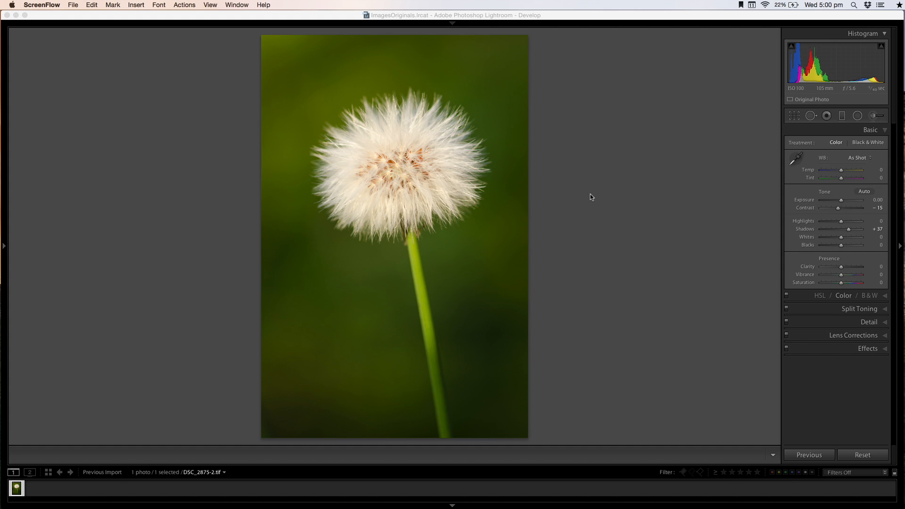
pyautogui.moveTo(493, 183)
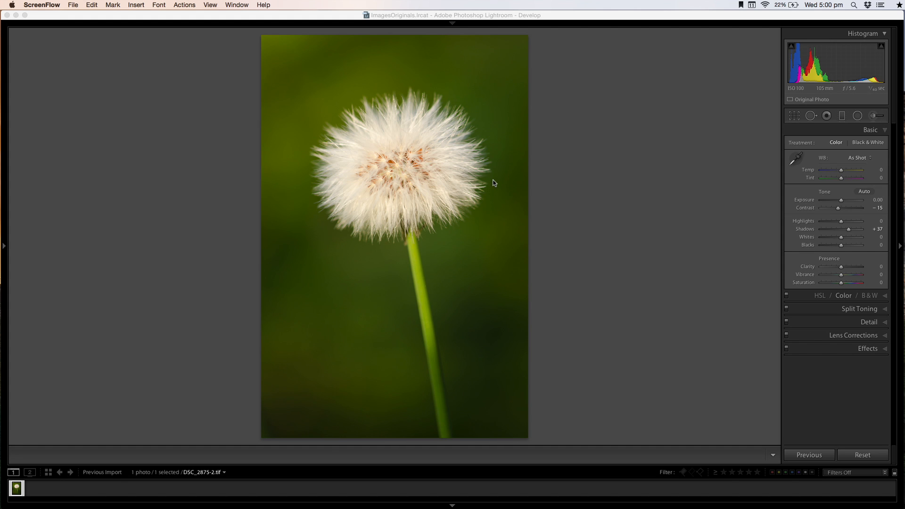
pyautogui.moveTo(660, 159)
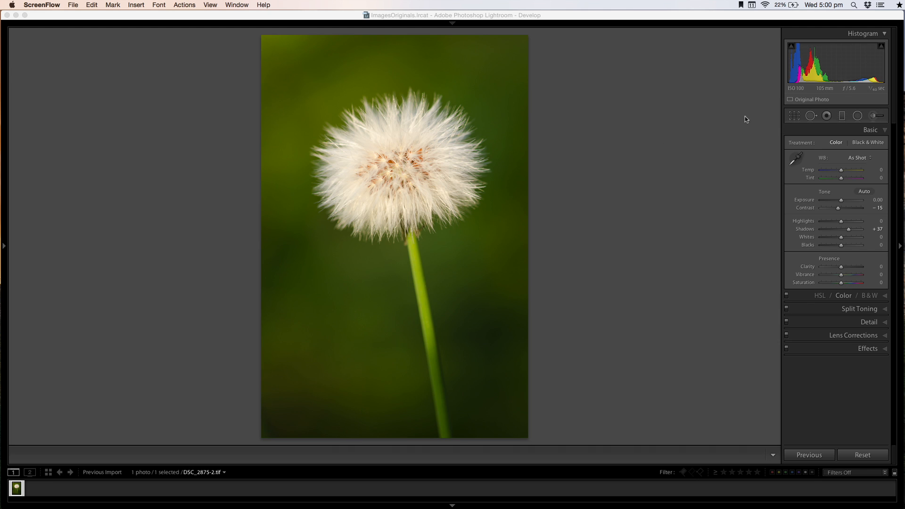
# Select the Radial Filter tool and reset the existing filter's effect sliders to zero.
pyautogui.click(859, 115)
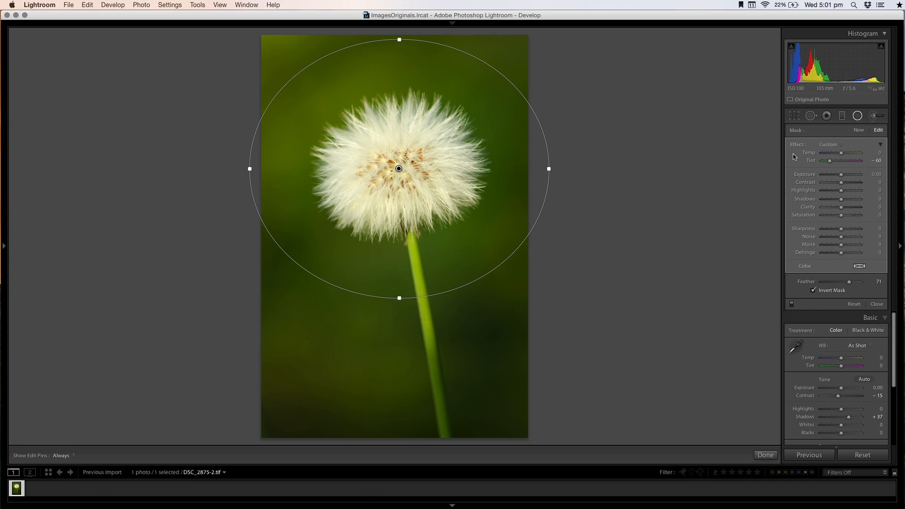
pyautogui.moveTo(797, 156)
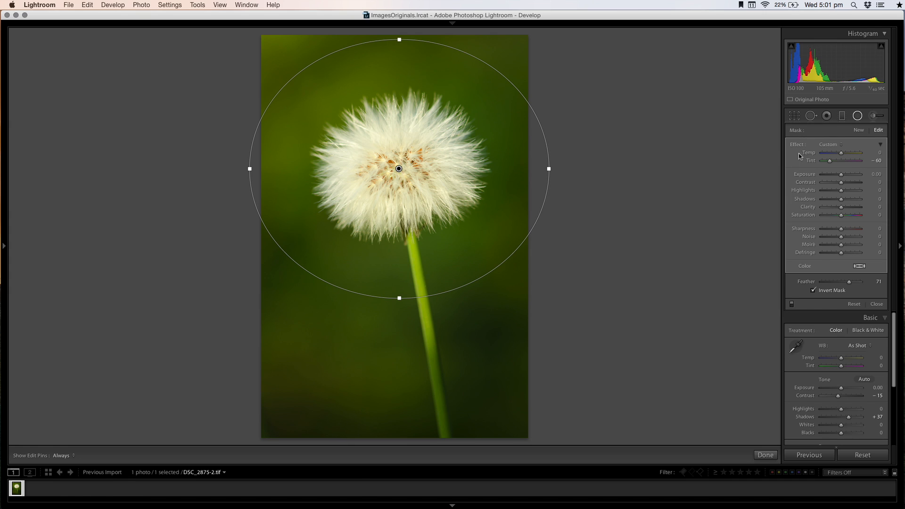
pyautogui.moveTo(801, 155)
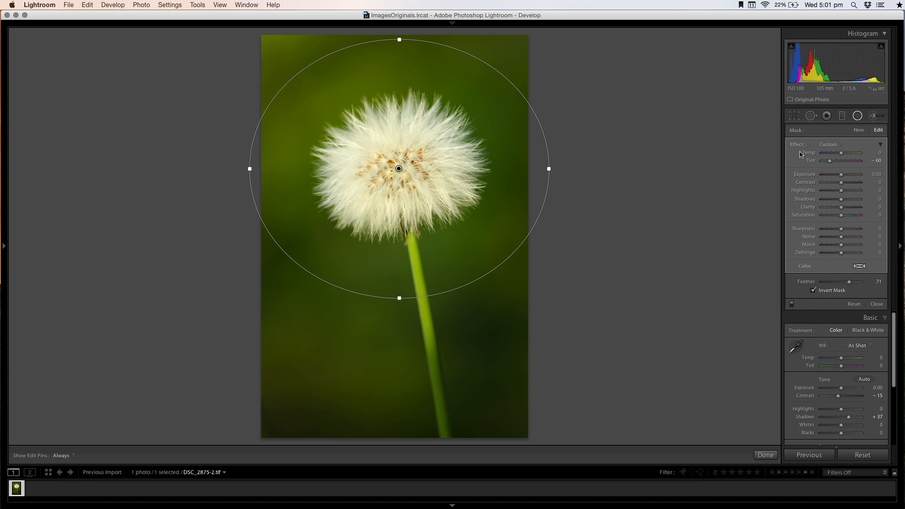
pyautogui.moveTo(800, 149)
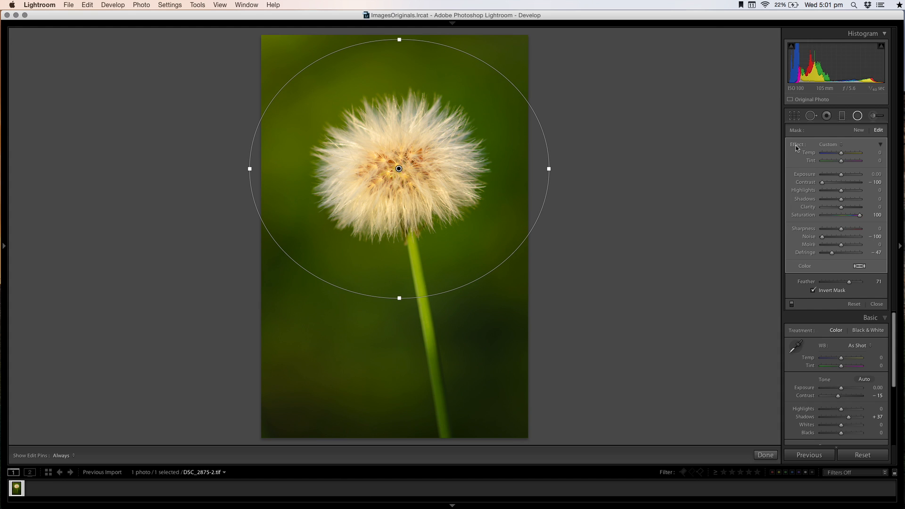
pyautogui.click(853, 304)
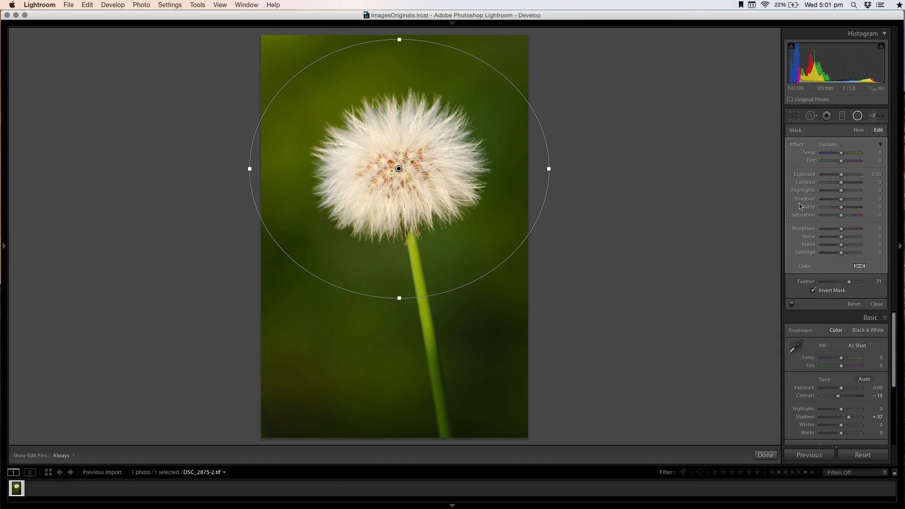
pyautogui.click(814, 290)
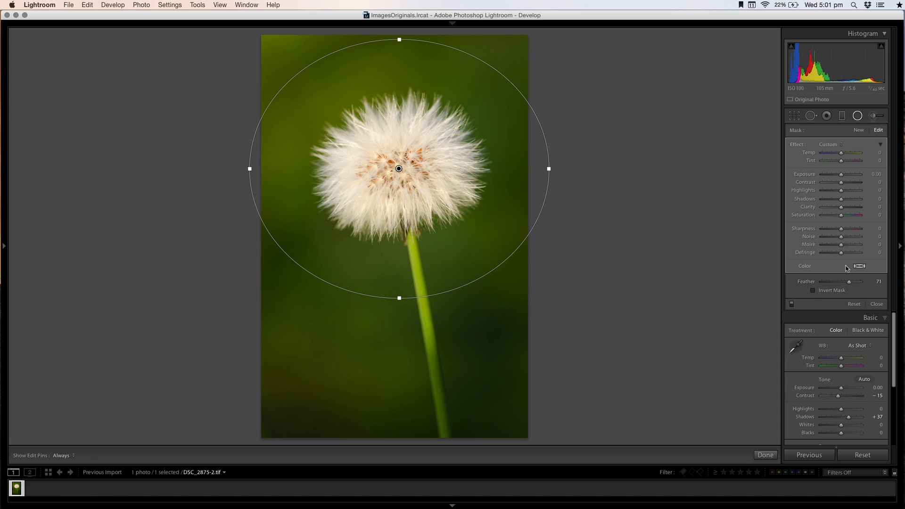
pyautogui.moveTo(837, 175)
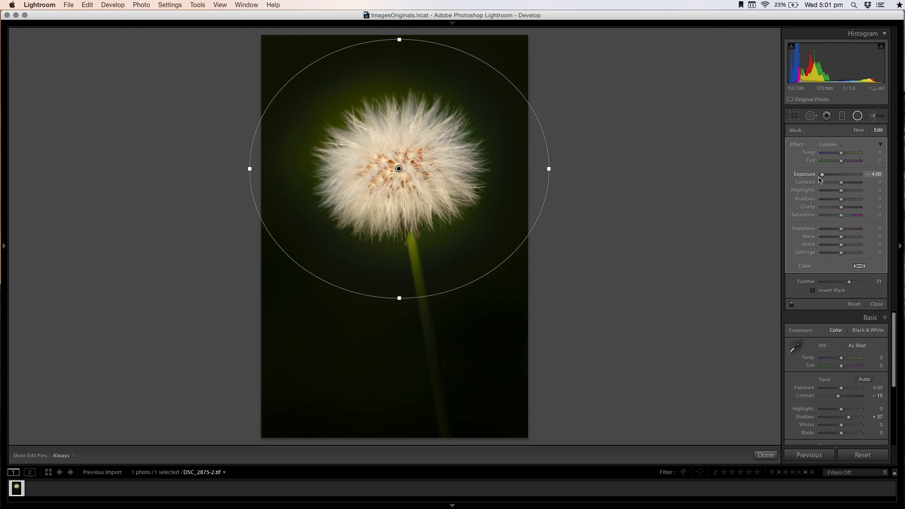
pyautogui.moveTo(822, 174); pyautogui.dragTo(832, 174)
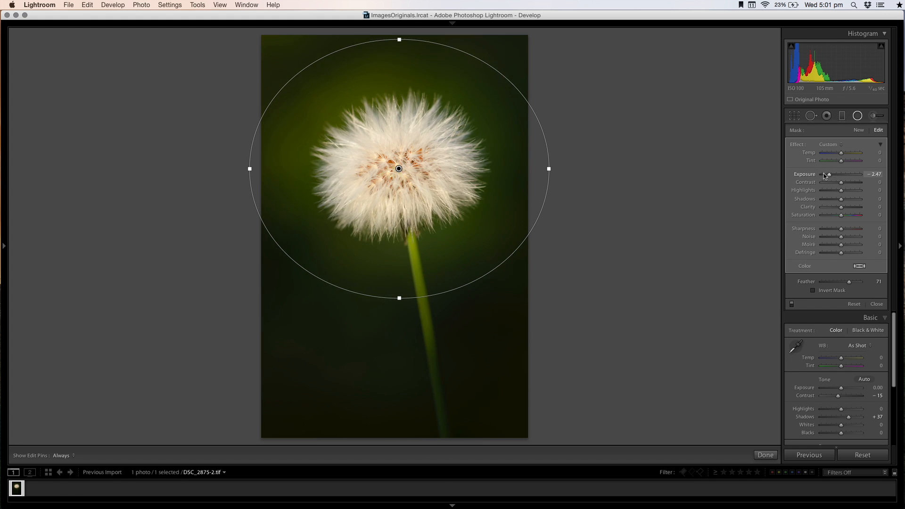
pyautogui.click(813, 290)
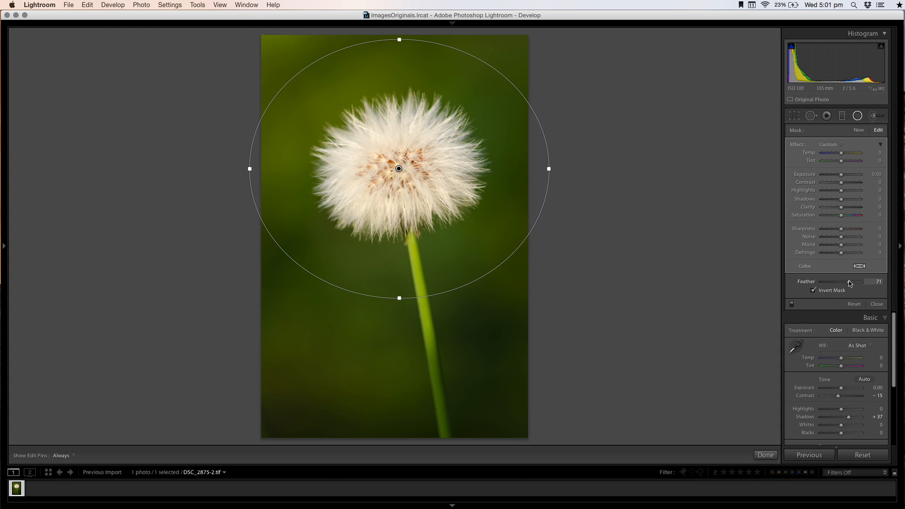
# Preview the edge at Feather 0 and Exposure -4, then set Feather 90 and Exposure +0.30.
pyautogui.moveTo(844, 282); pyautogui.dragTo(867, 282)
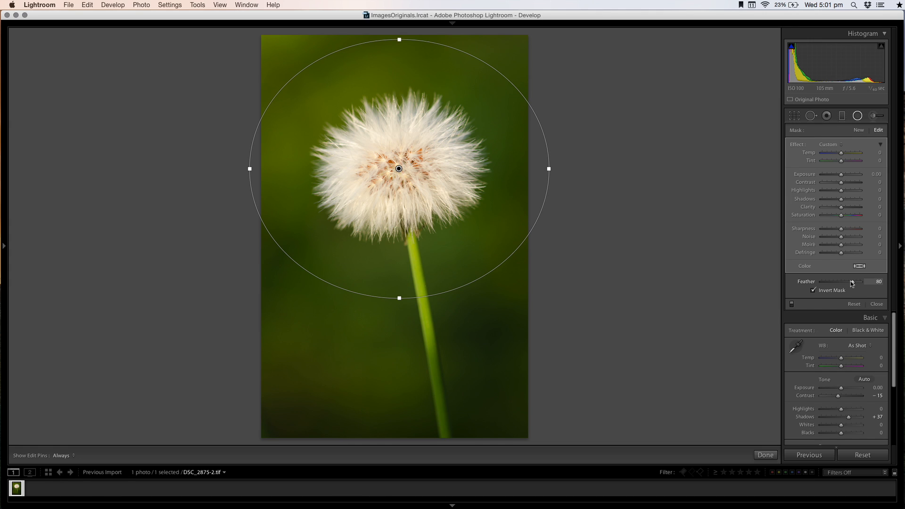
pyautogui.moveTo(864, 282); pyautogui.dragTo(868, 282)
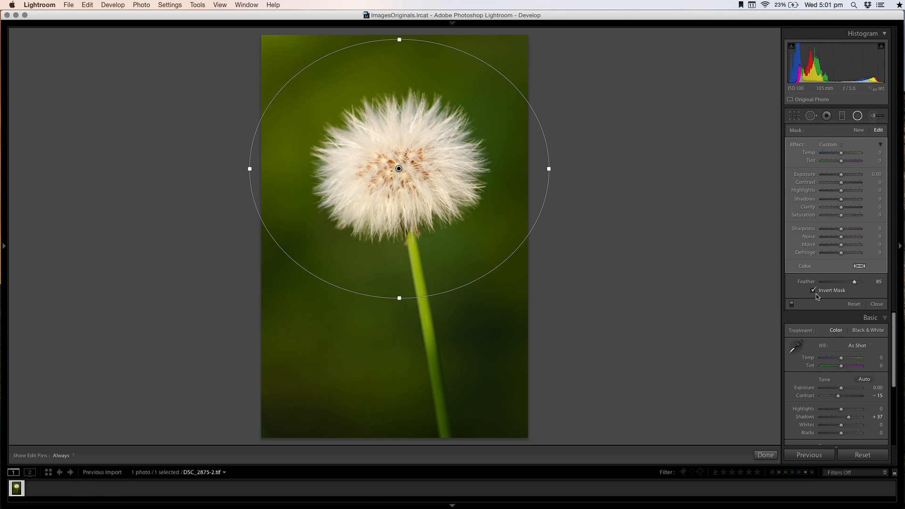
pyautogui.moveTo(404, 167)
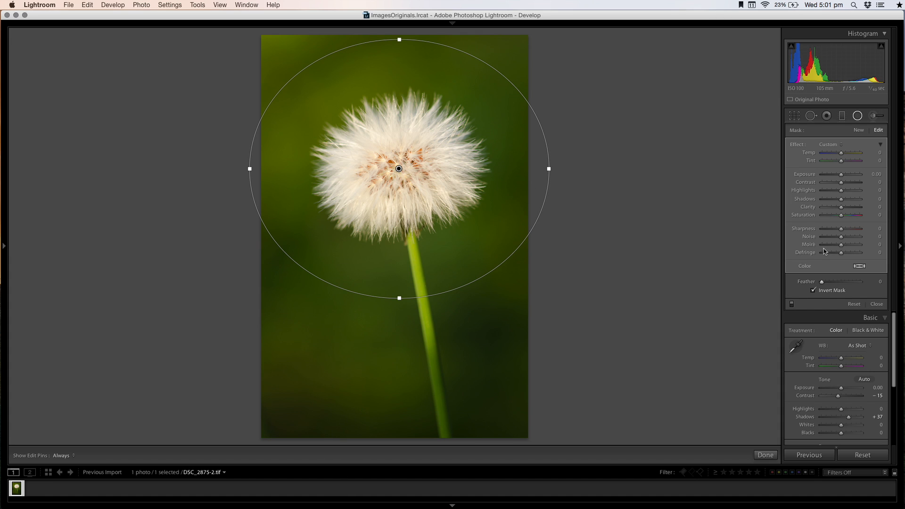
pyautogui.moveTo(841, 174); pyautogui.dragTo(822, 173)
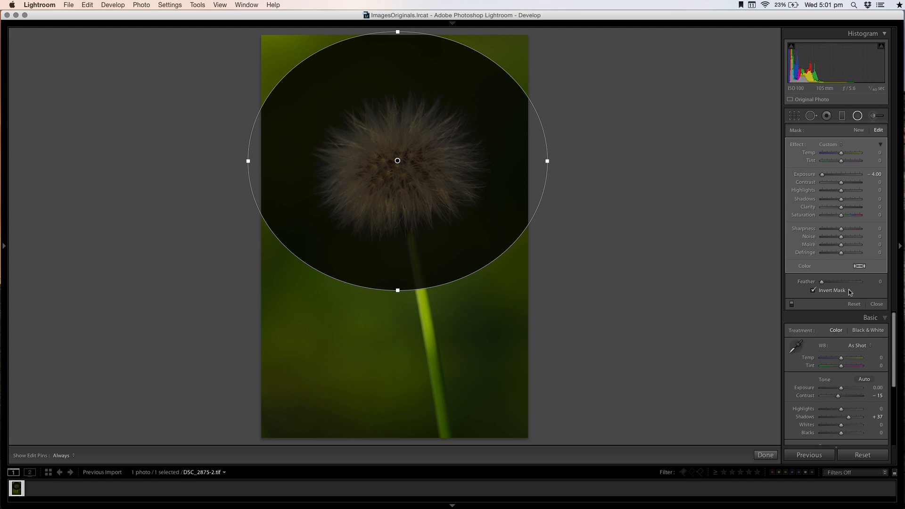
pyautogui.moveTo(823, 282); pyautogui.dragTo(876, 282)
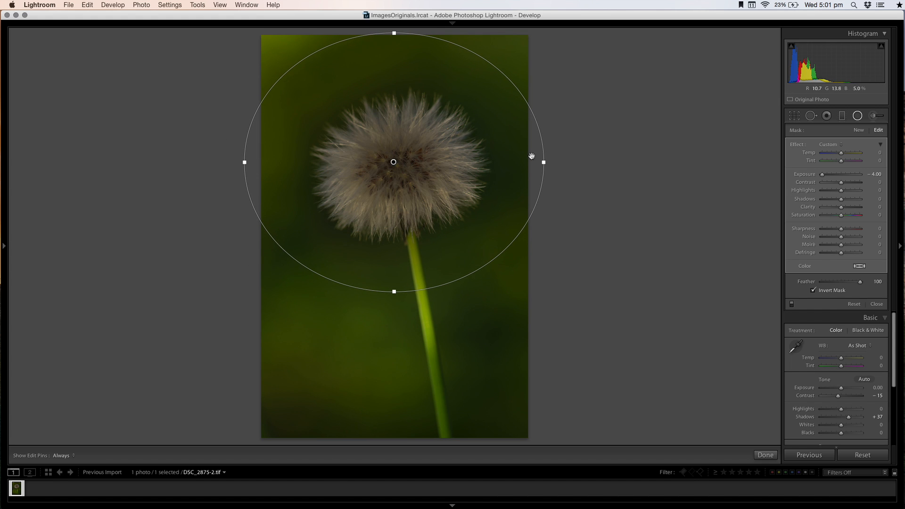
pyautogui.moveTo(859, 282); pyautogui.dragTo(854, 282)
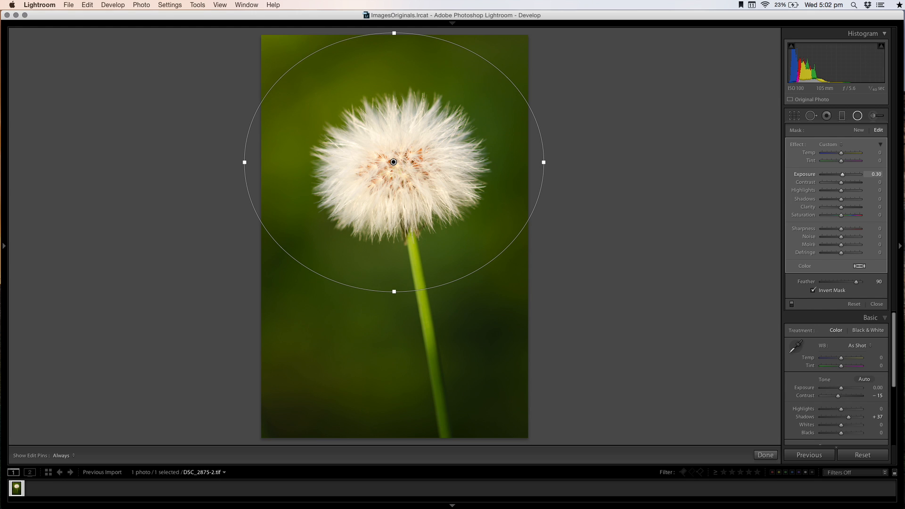
# Apply the Burn (Darken) effect preset and settle its Exposure at -0.30.
pyautogui.moveTo(843, 174); pyautogui.dragTo(857, 174)
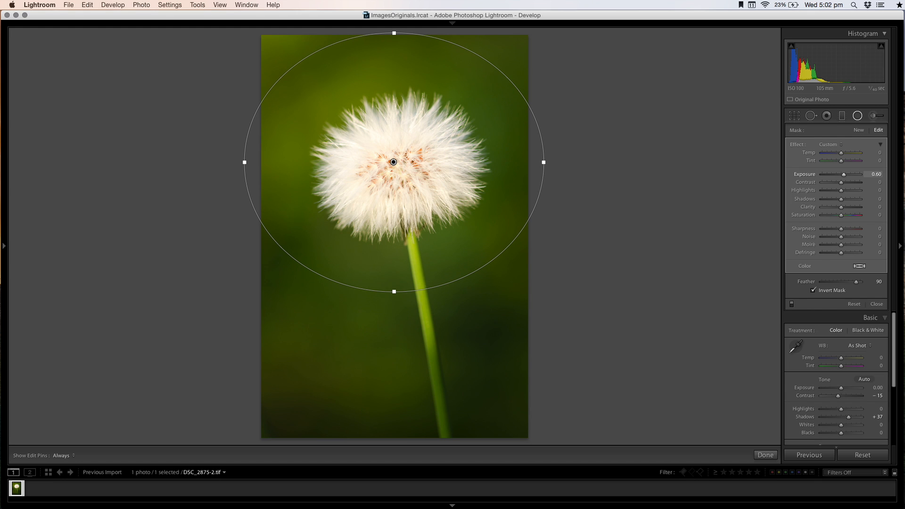
pyautogui.click(830, 145)
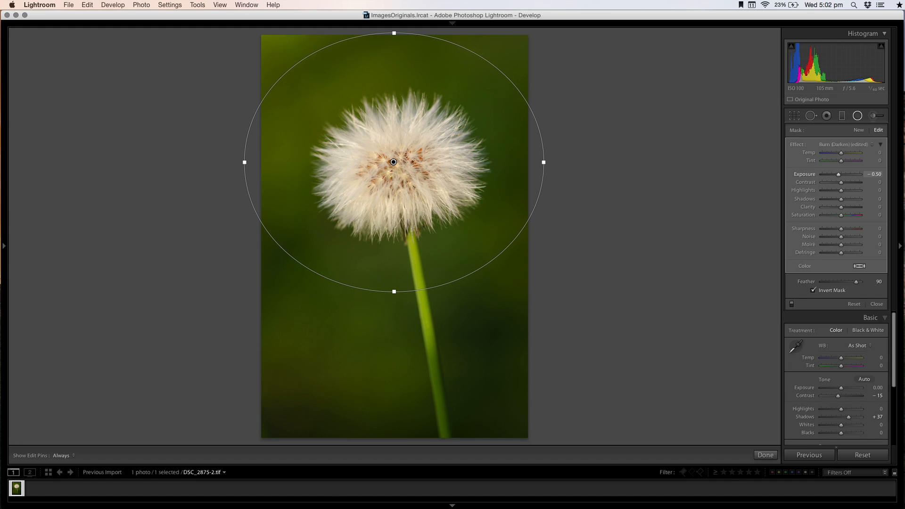
pyautogui.moveTo(839, 174); pyautogui.dragTo(853, 174)
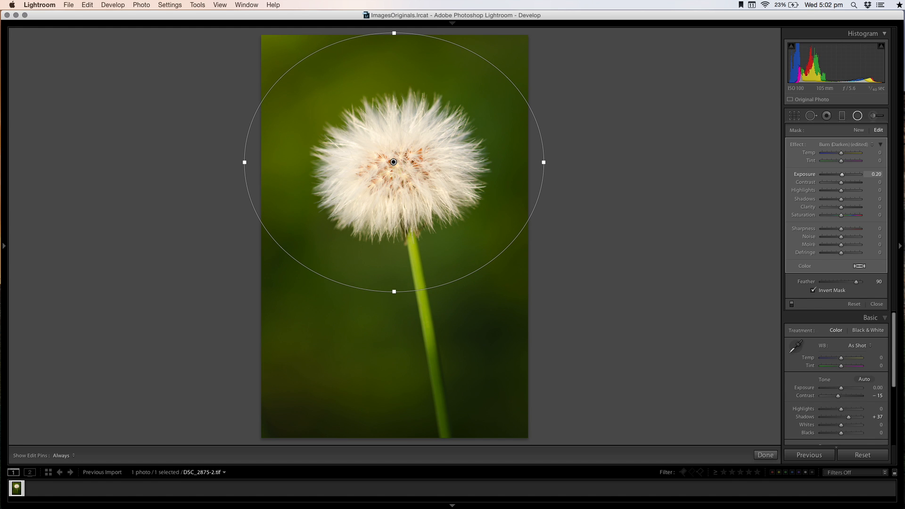
pyautogui.moveTo(842, 174); pyautogui.dragTo(851, 174)
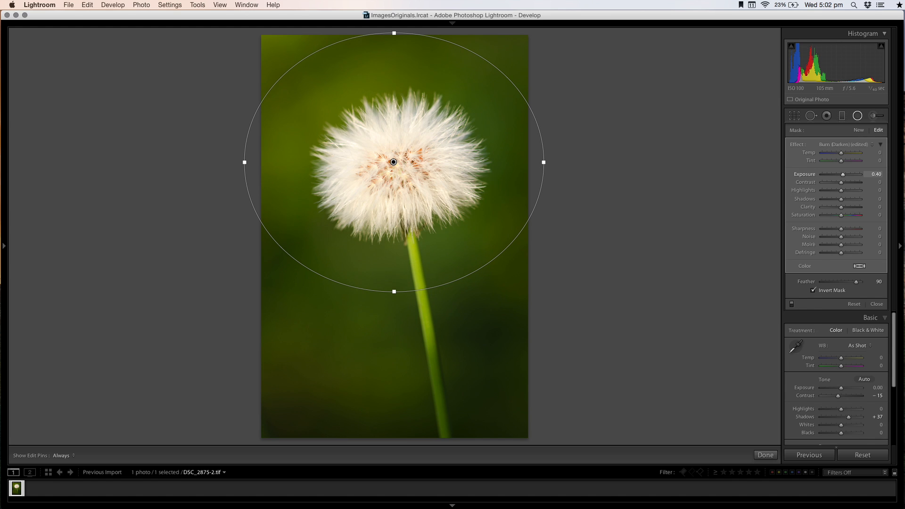
pyautogui.moveTo(848, 174); pyautogui.dragTo(841, 174)
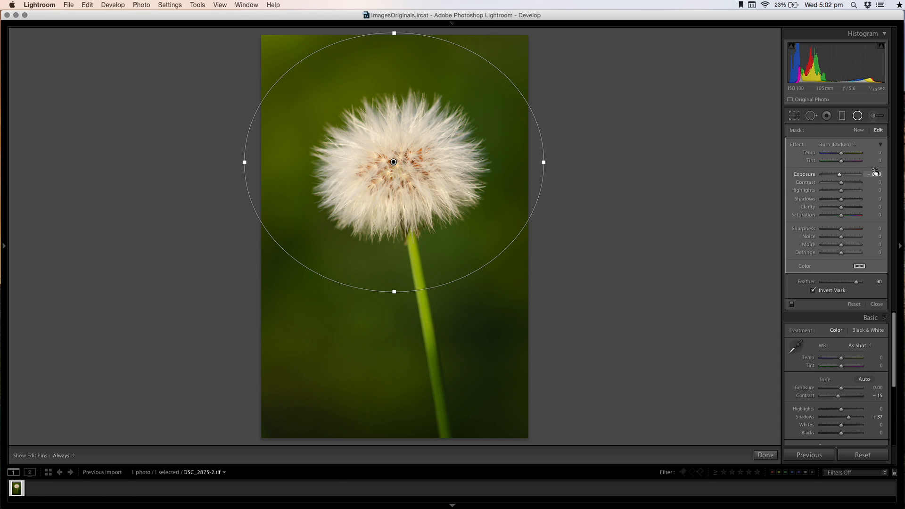
pyautogui.click(876, 174)
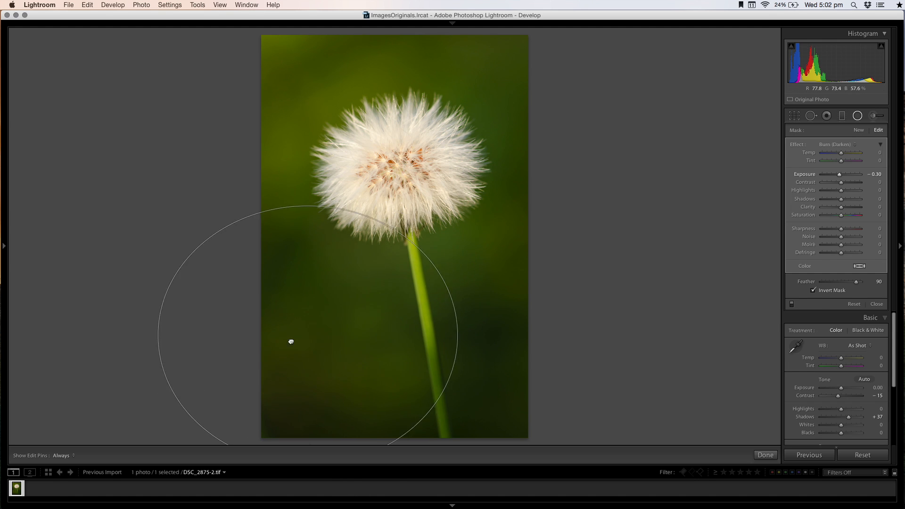
# Drag the radial filter ellipse around until it is centred on the dandelion head.
pyautogui.moveTo(291, 340); pyautogui.dragTo(417, 178)
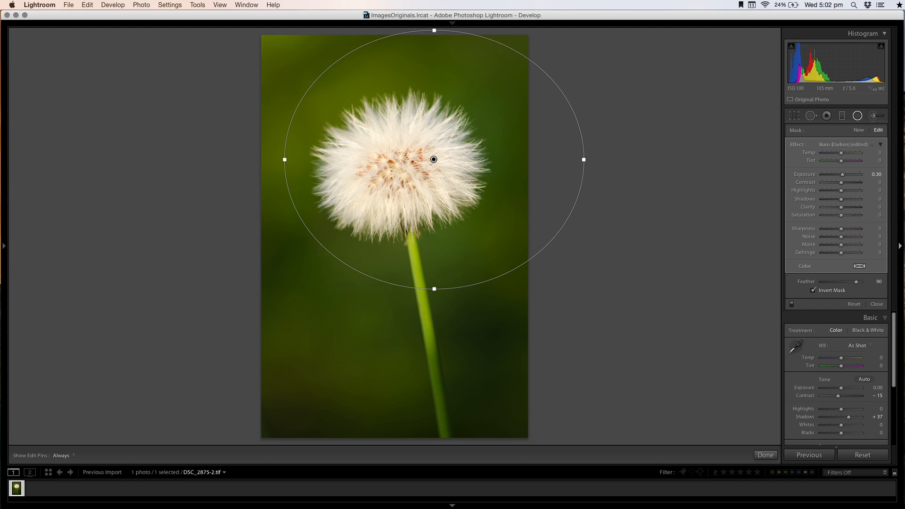
pyautogui.moveTo(432, 160); pyautogui.dragTo(372, 336)
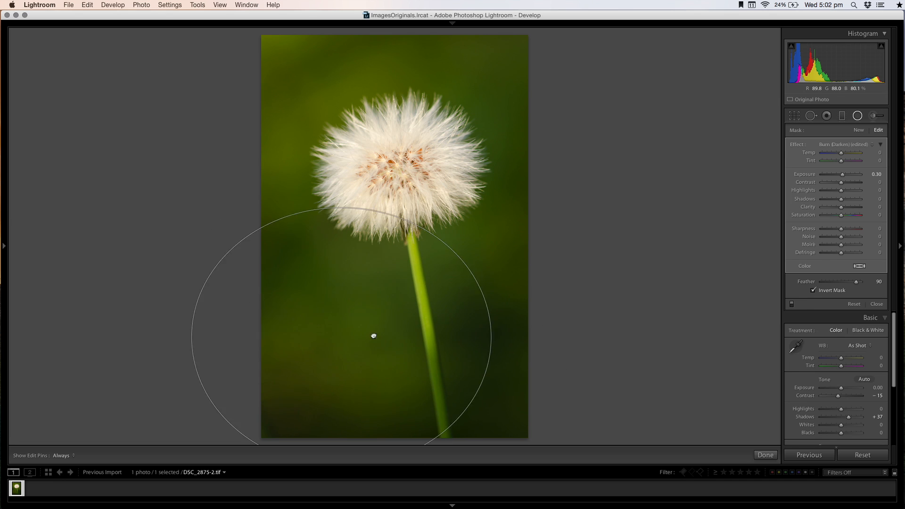
pyautogui.moveTo(373, 336); pyautogui.dragTo(442, 321)
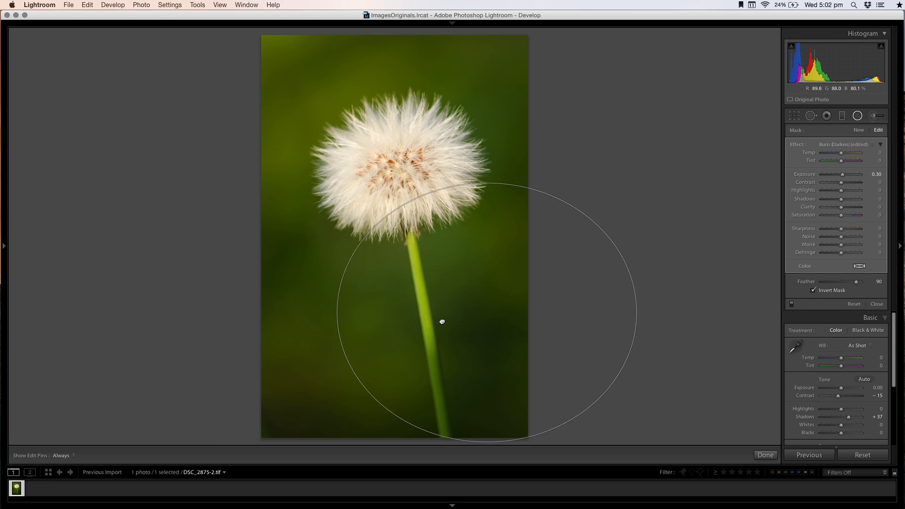
pyautogui.moveTo(442, 321); pyautogui.dragTo(289, 298)
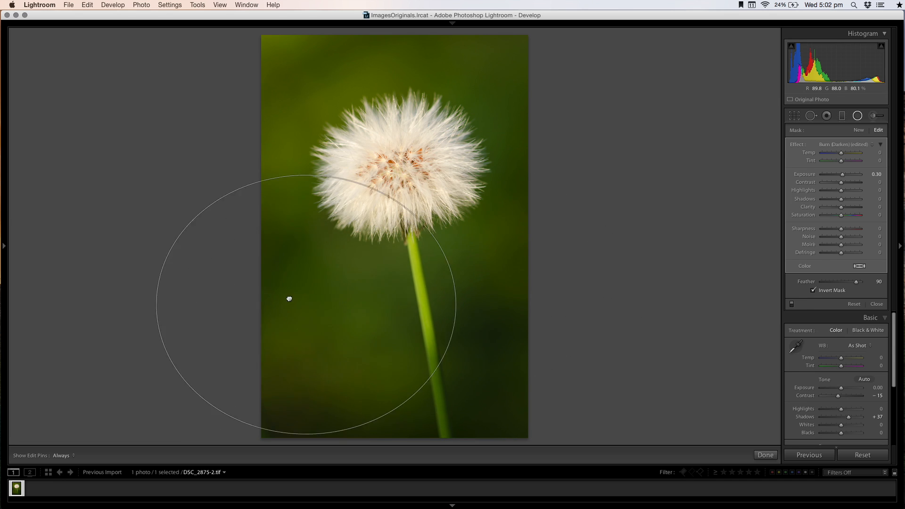
pyautogui.moveTo(288, 299); pyautogui.dragTo(457, 273)
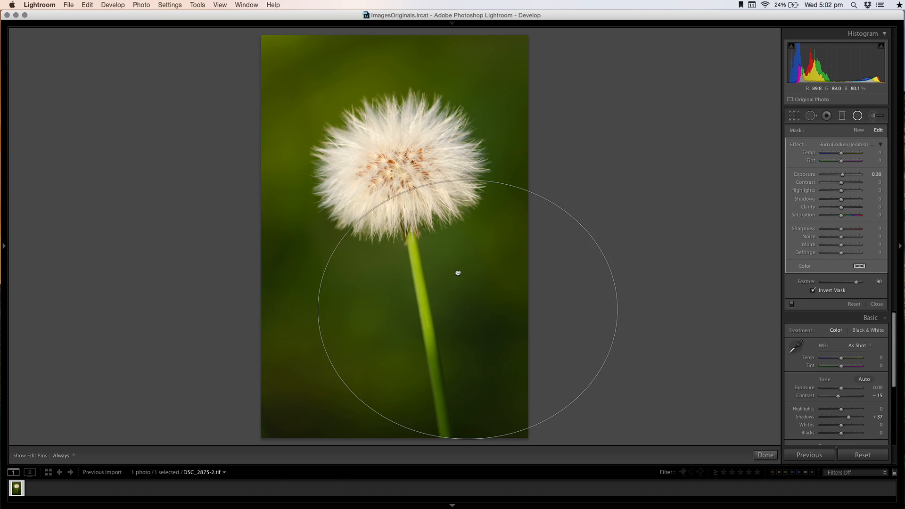
pyautogui.moveTo(457, 272); pyautogui.dragTo(395, 160)
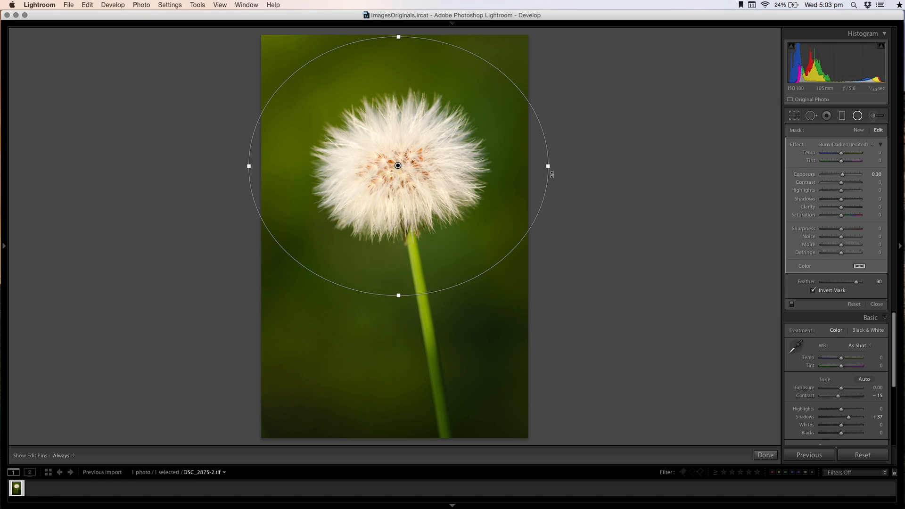
pyautogui.moveTo(717, 311)
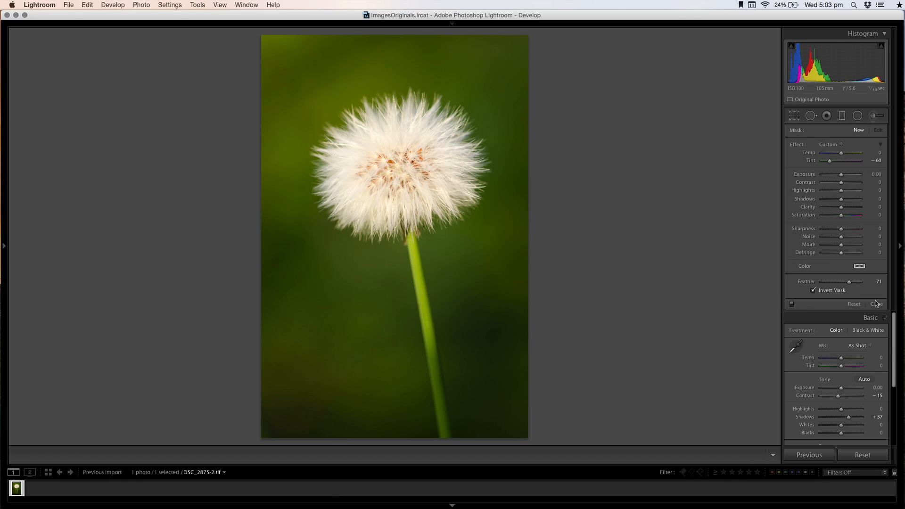
# Close the Radial Filter panel to return to the Basic adjustments.
pyautogui.click(876, 304)
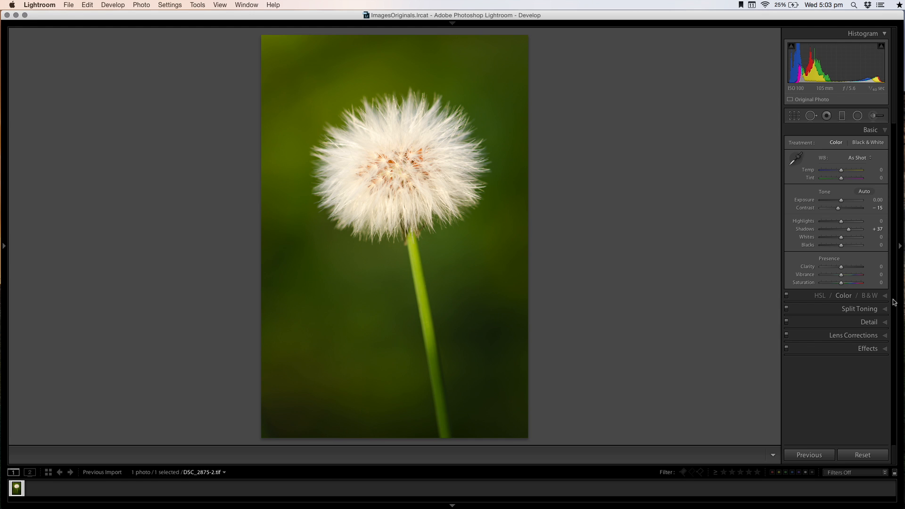
pyautogui.moveTo(893, 301)
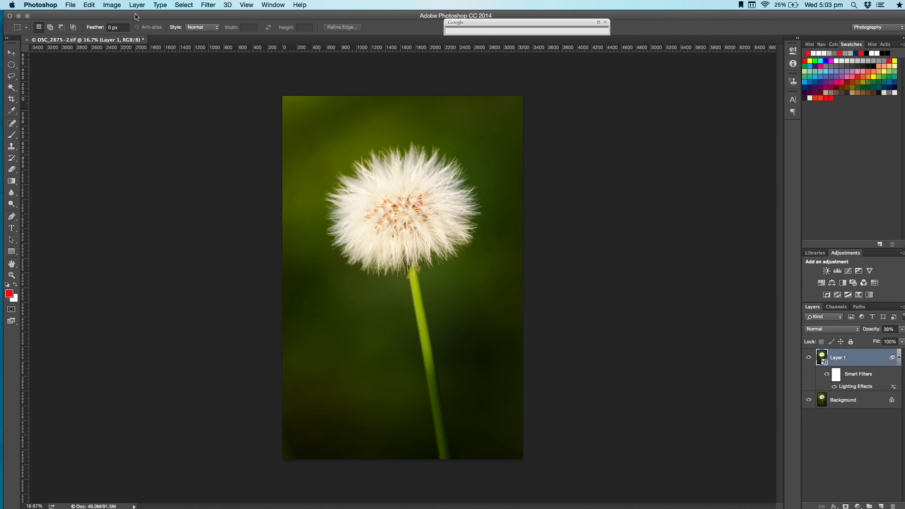
pyautogui.click(89, 5)
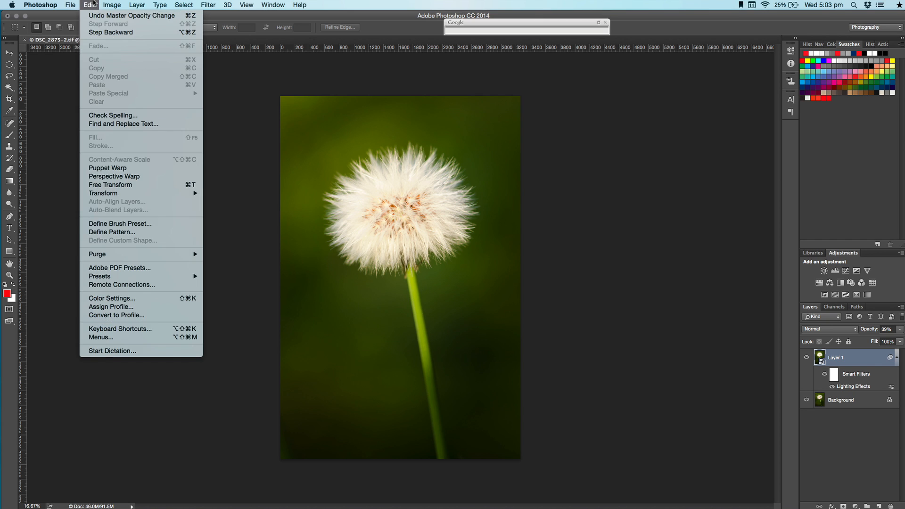
pyautogui.click(113, 5)
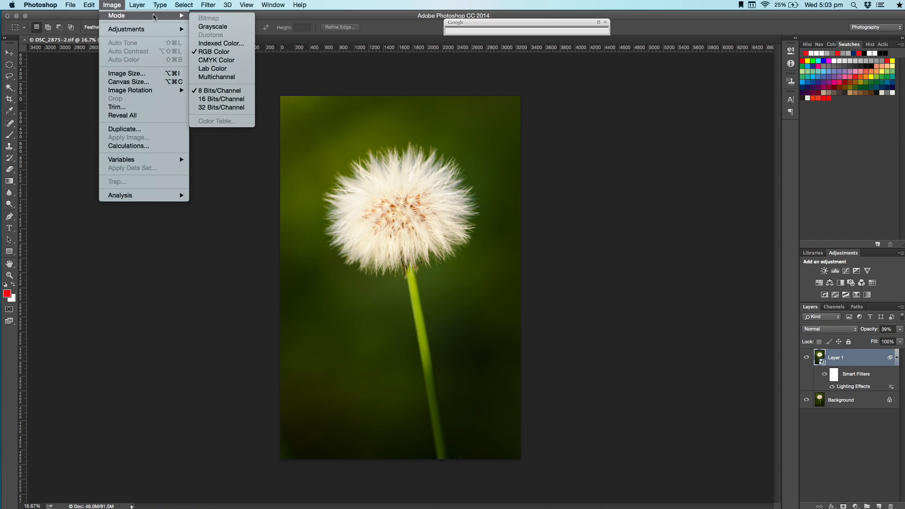
pyautogui.moveTo(219, 91)
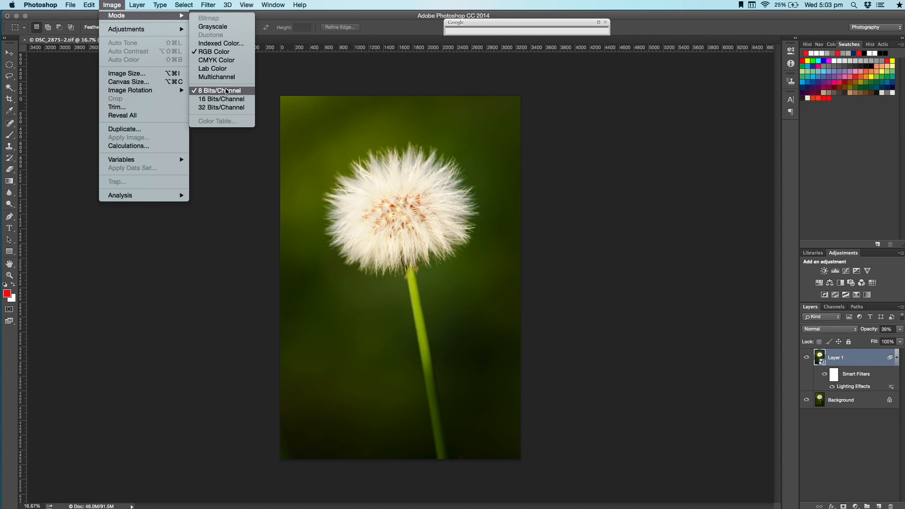
pyautogui.click(217, 90)
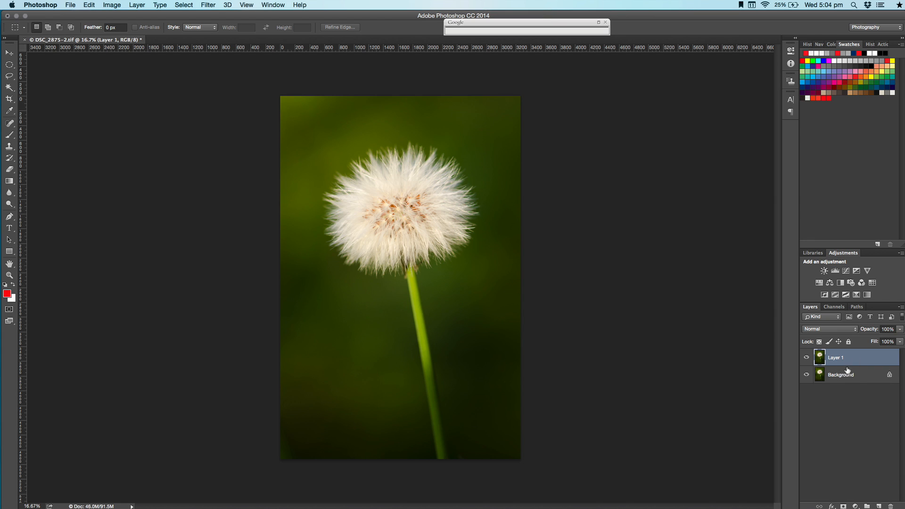
pyautogui.moveTo(861, 378)
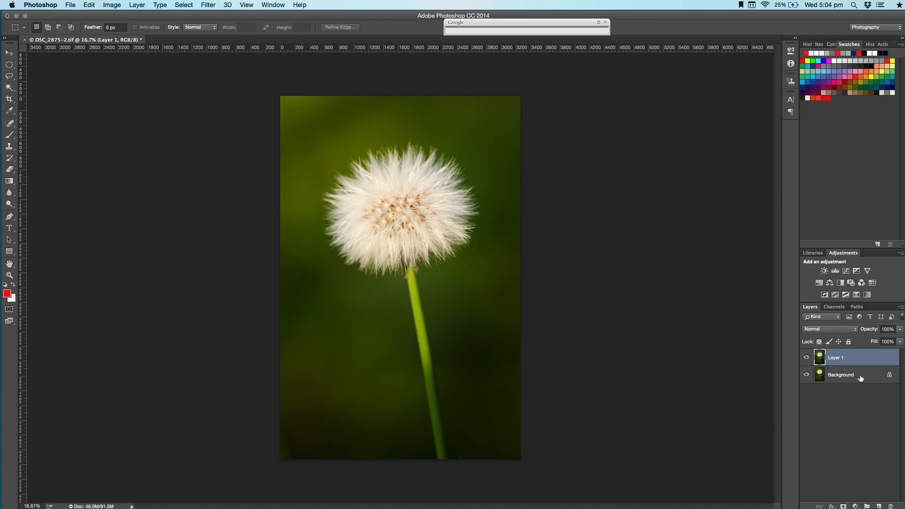
pyautogui.moveTo(844, 387)
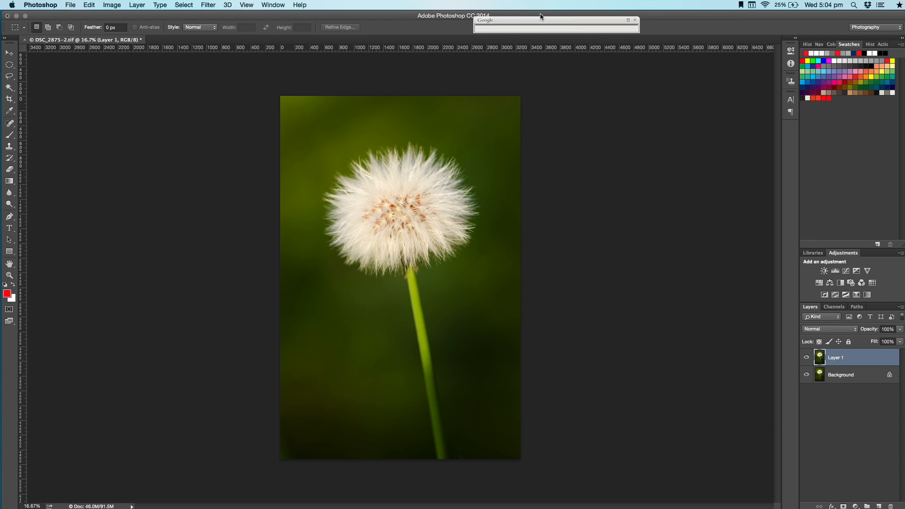
pyautogui.moveTo(215, 11)
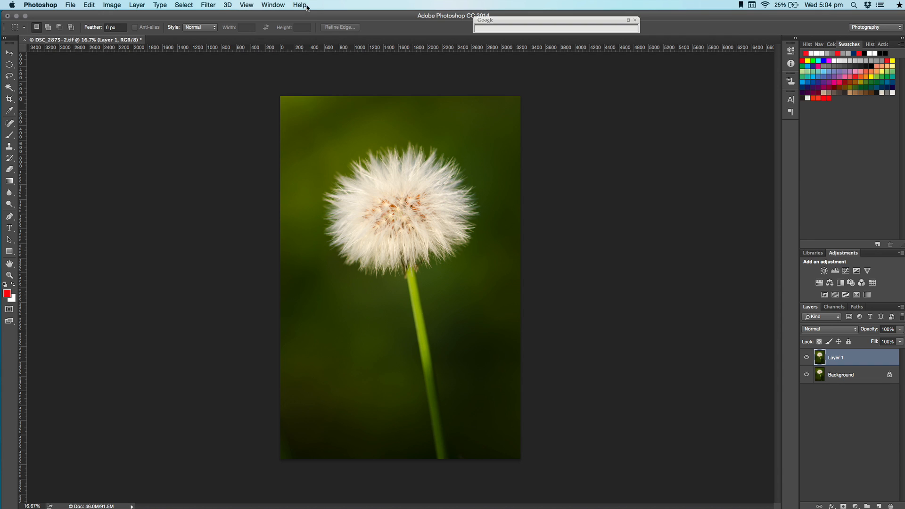
# Search Photoshop's command search for 'smart'.
pyautogui.click(272, 5)
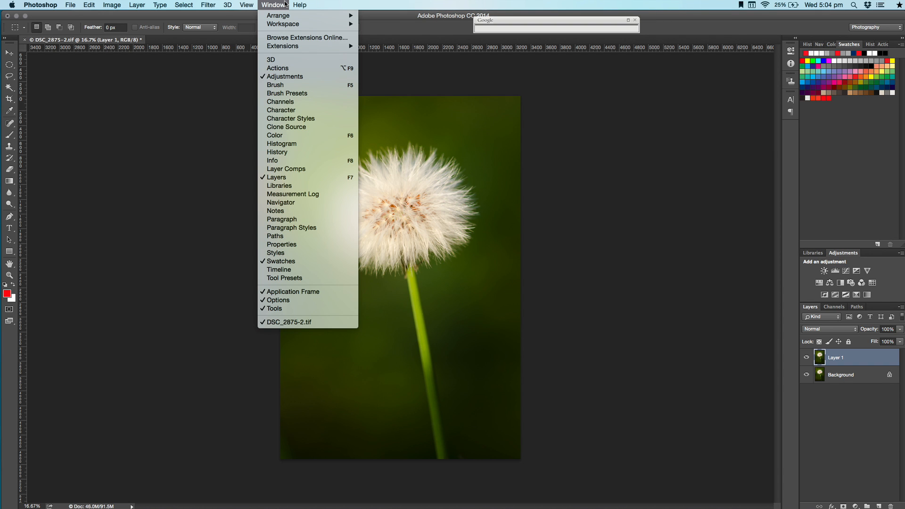
pyautogui.moveTo(275, 253)
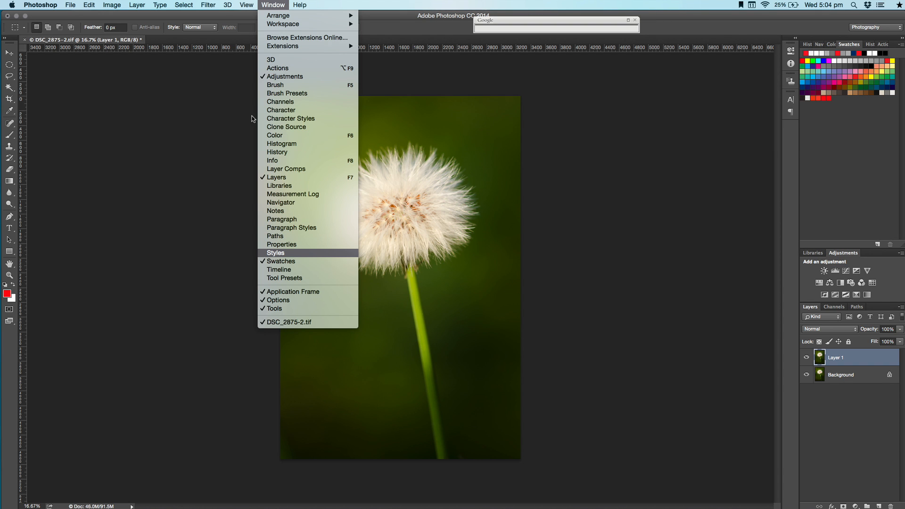
pyautogui.click(299, 5)
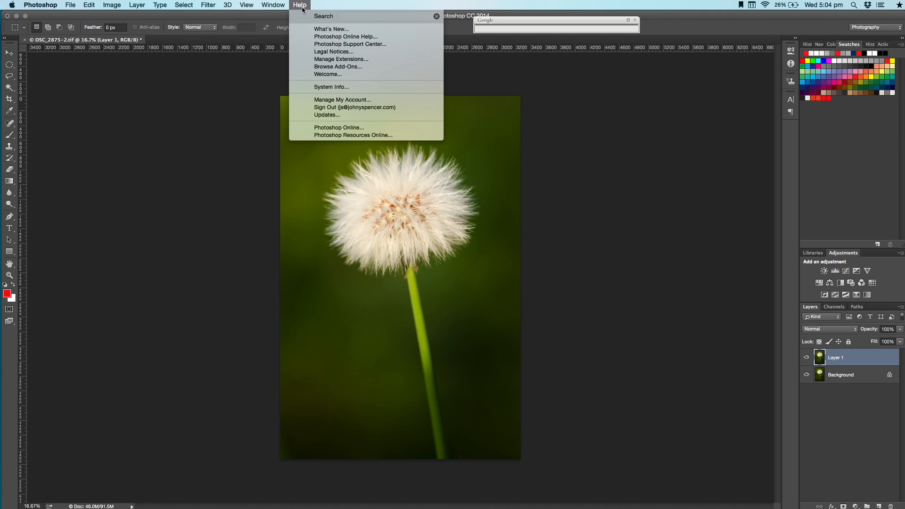
pyautogui.write('s')
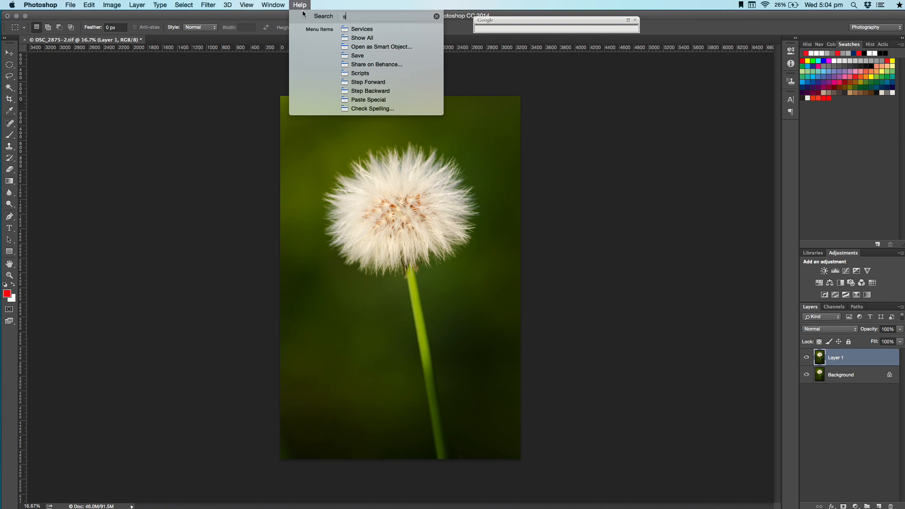
pyautogui.write('mar')
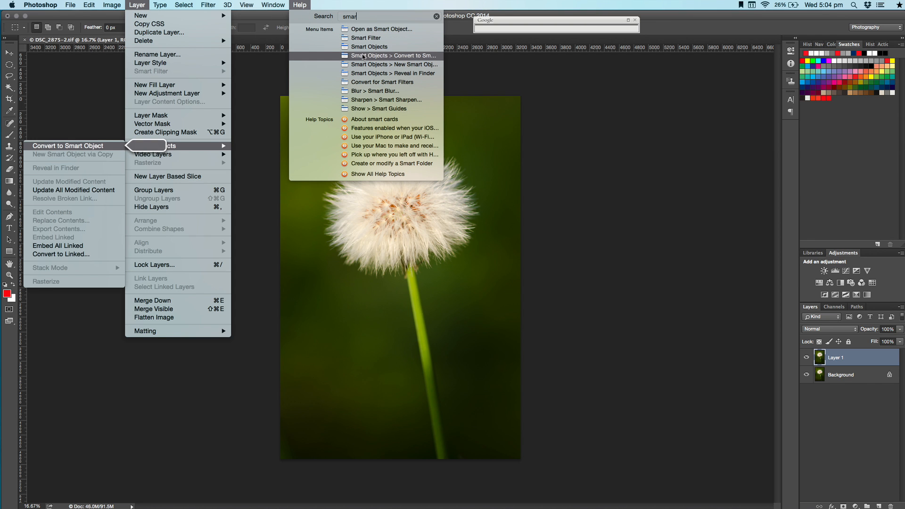
pyautogui.click(160, 4)
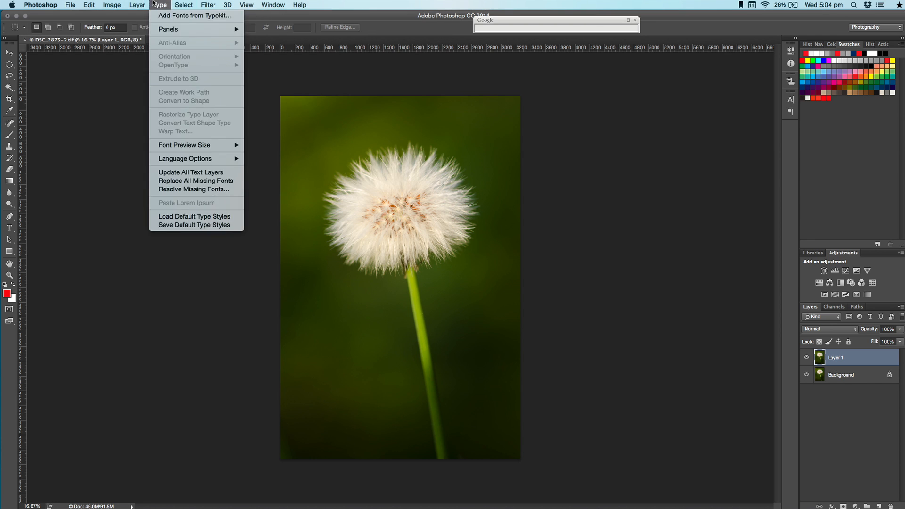
# Convert Layer 1 into a smart object via Layer > Smart Objects.
pyautogui.click(136, 5)
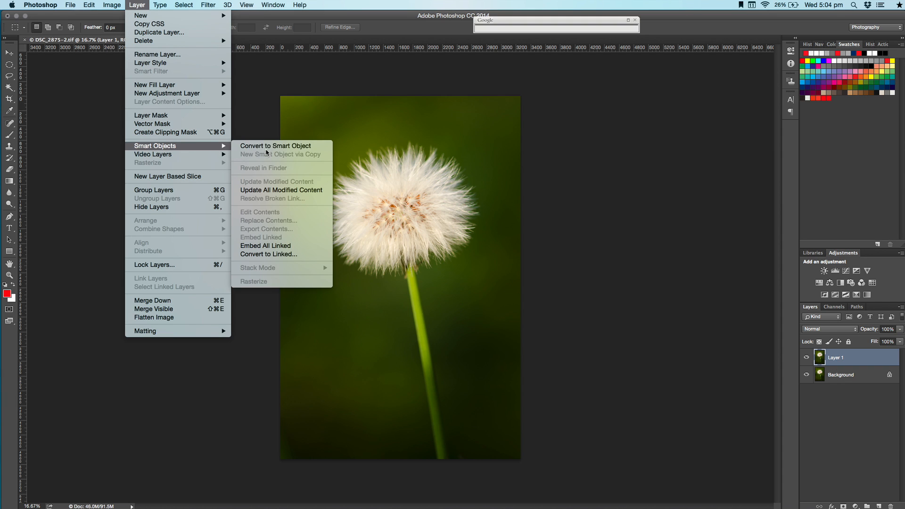
pyautogui.click(275, 146)
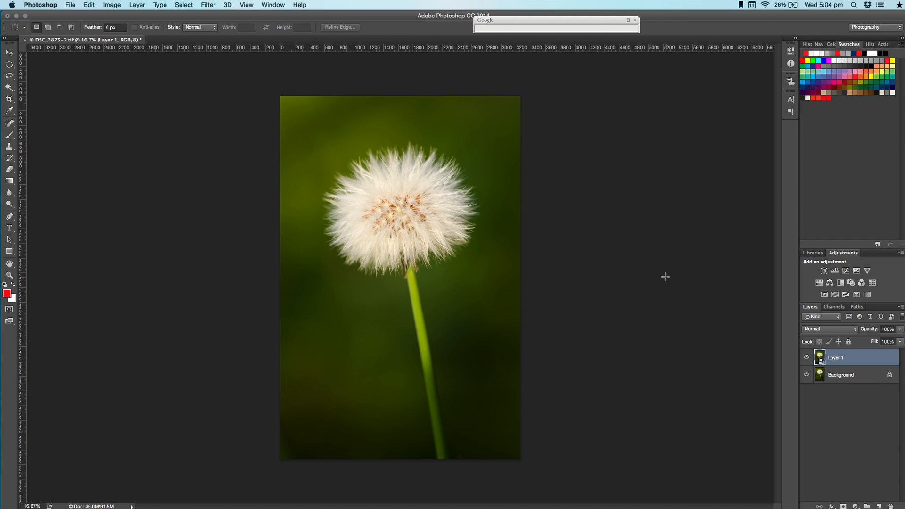
pyautogui.moveTo(137, 5)
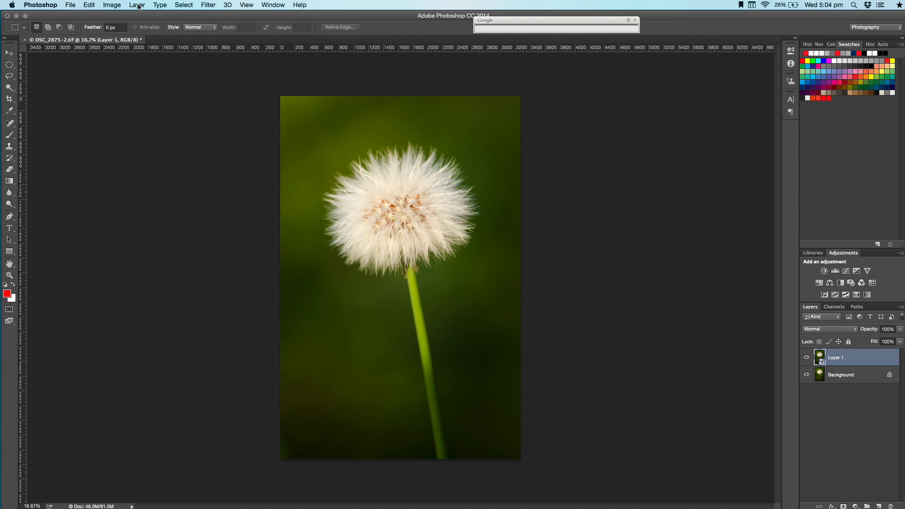
pyautogui.click(136, 5)
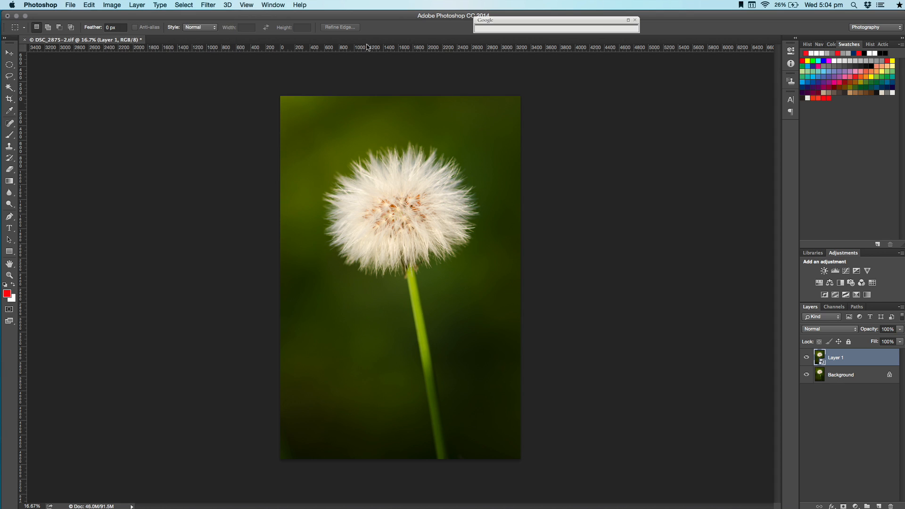
pyautogui.moveTo(259, 35)
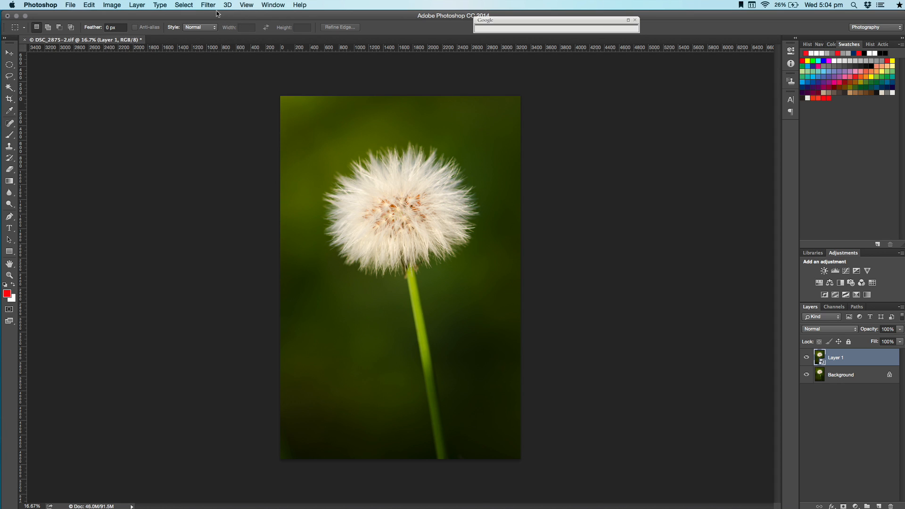
# Open the Lighting Effects filter and move the spot light over the dandelion head.
pyautogui.click(208, 6)
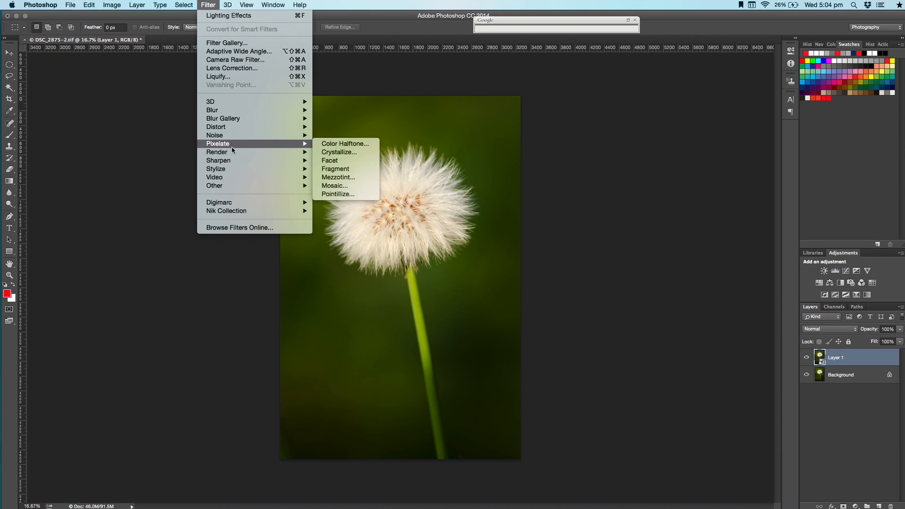
pyautogui.moveTo(230, 152)
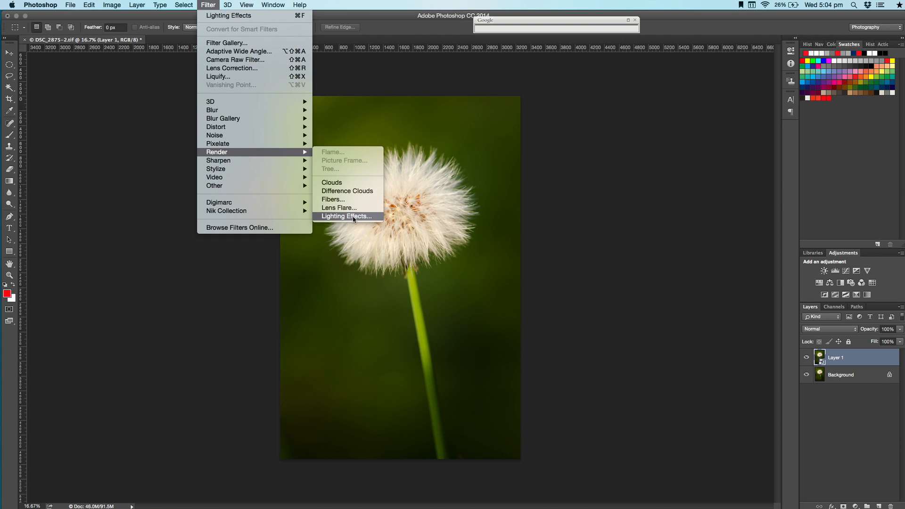
pyautogui.click(345, 216)
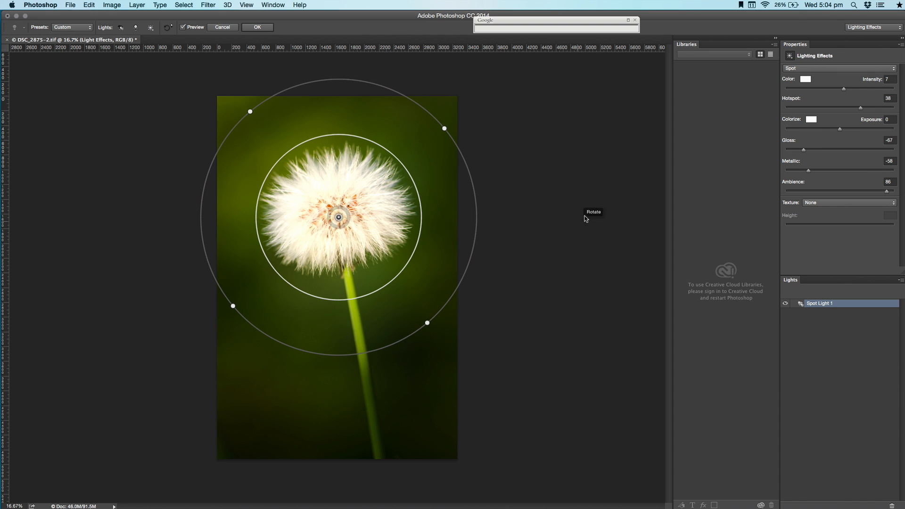
pyautogui.moveTo(680, 151)
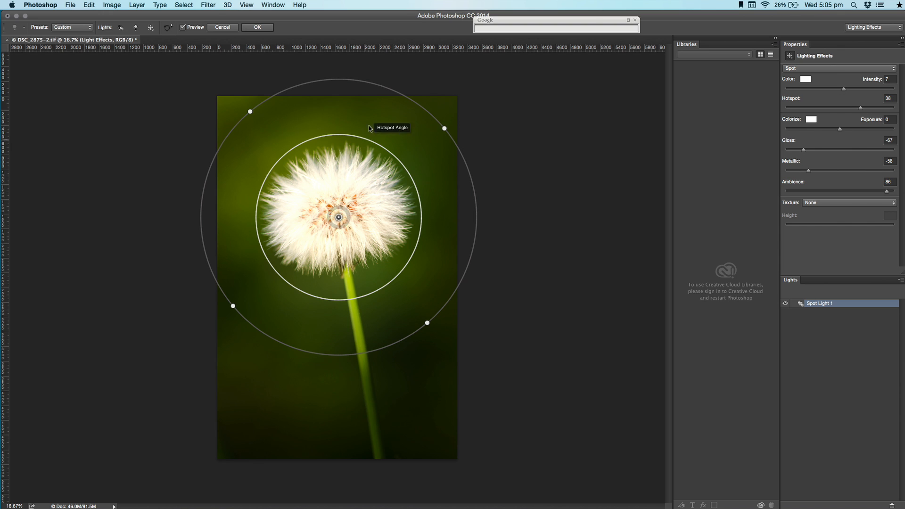
pyautogui.moveTo(335, 205)
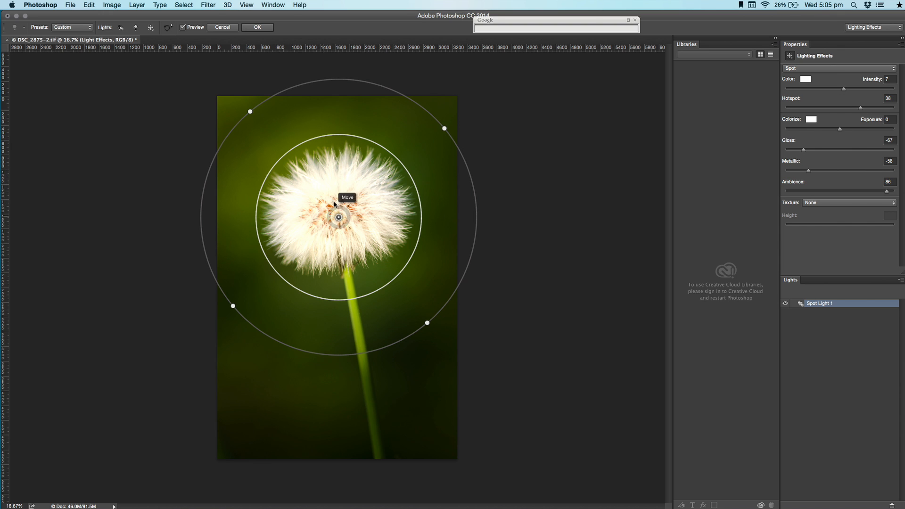
pyautogui.moveTo(340, 153)
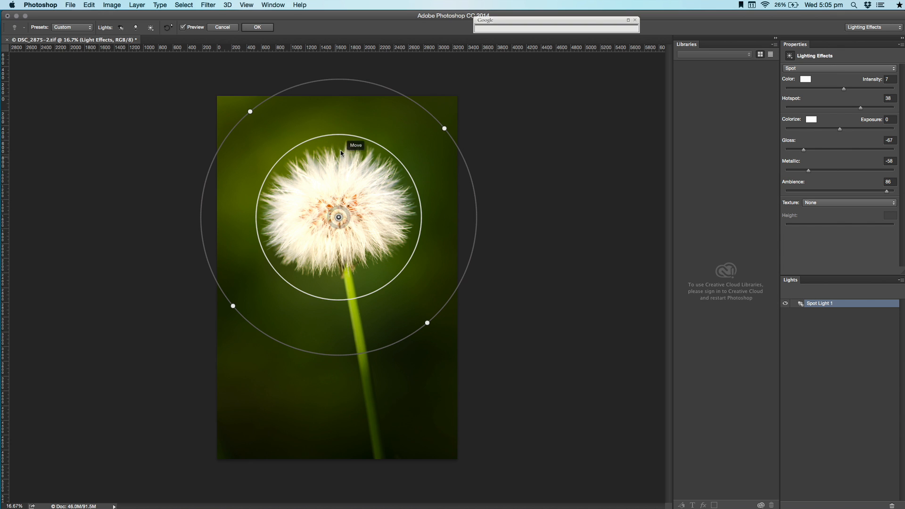
pyautogui.moveTo(443, 128); pyautogui.dragTo(460, 152)
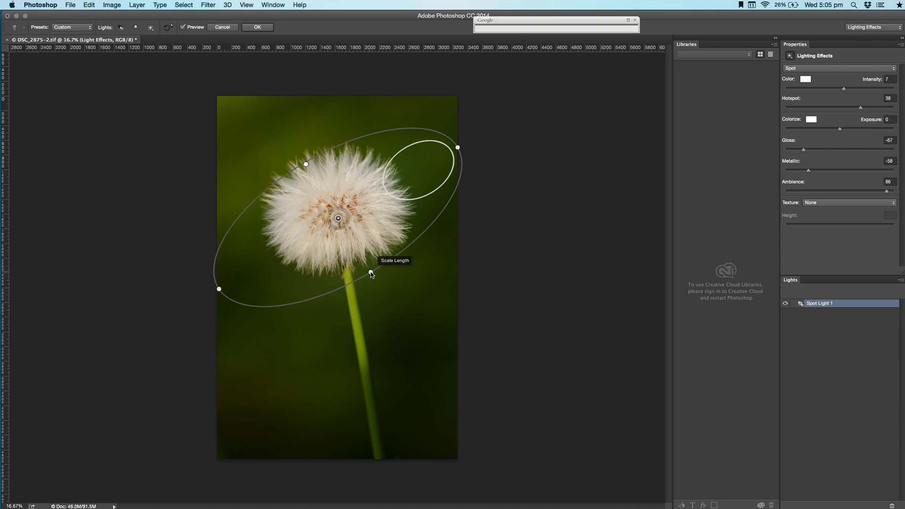
pyautogui.moveTo(372, 273); pyautogui.dragTo(429, 327)
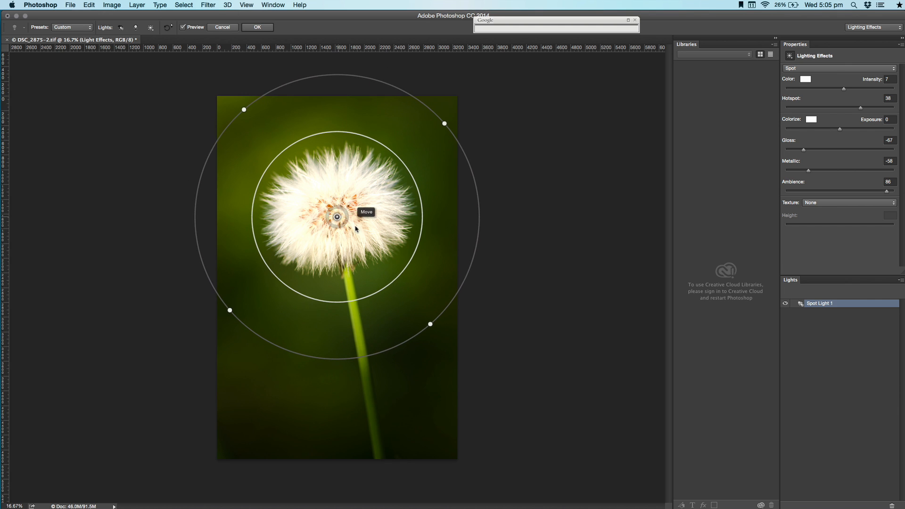
pyautogui.moveTo(431, 331)
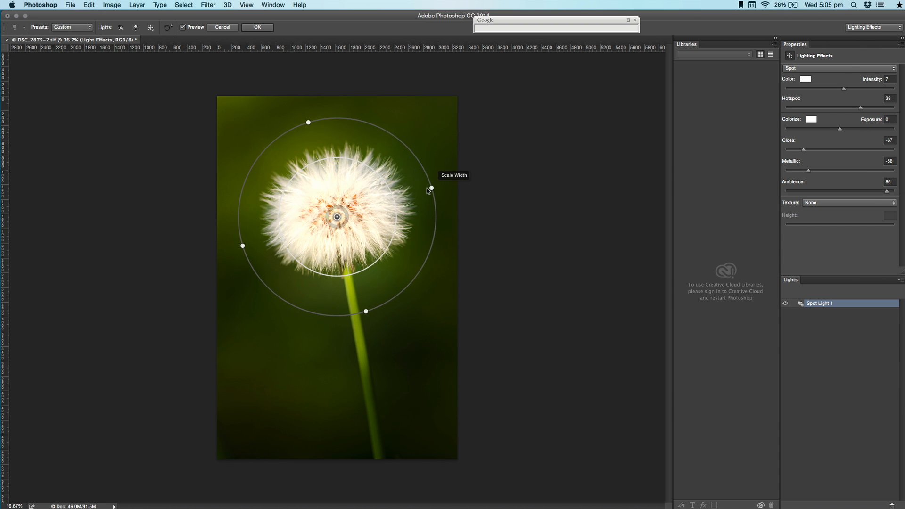
# Reshape the spot light into a round pool reaching the upper stem.
pyautogui.moveTo(432, 190); pyautogui.dragTo(393, 195)
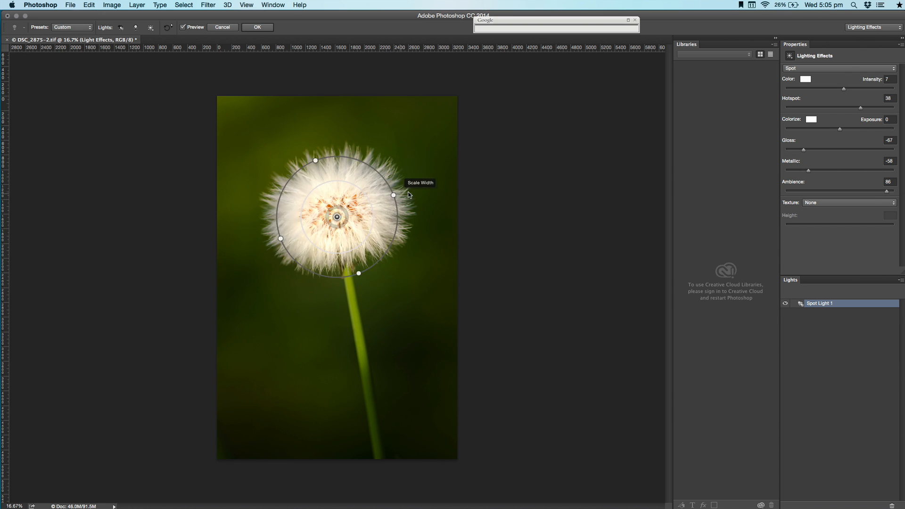
pyautogui.moveTo(392, 194); pyautogui.dragTo(473, 162)
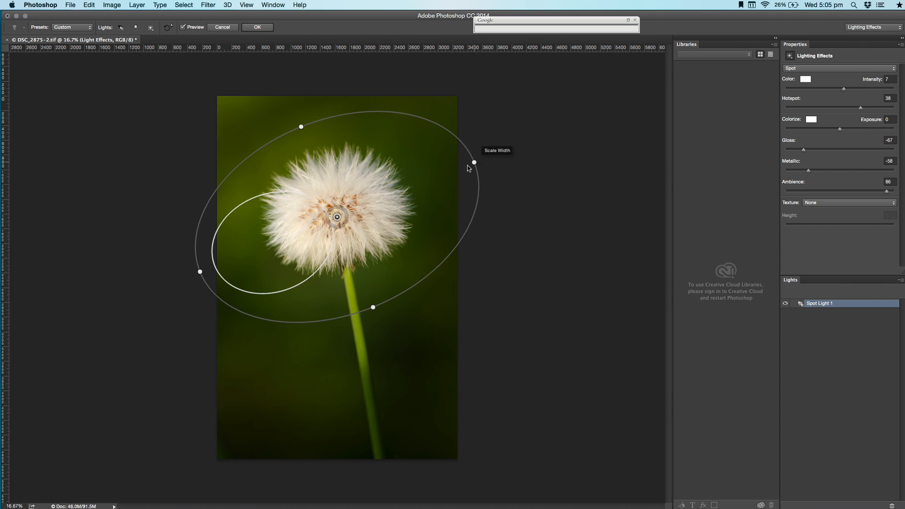
pyautogui.moveTo(473, 162); pyautogui.dragTo(367, 306)
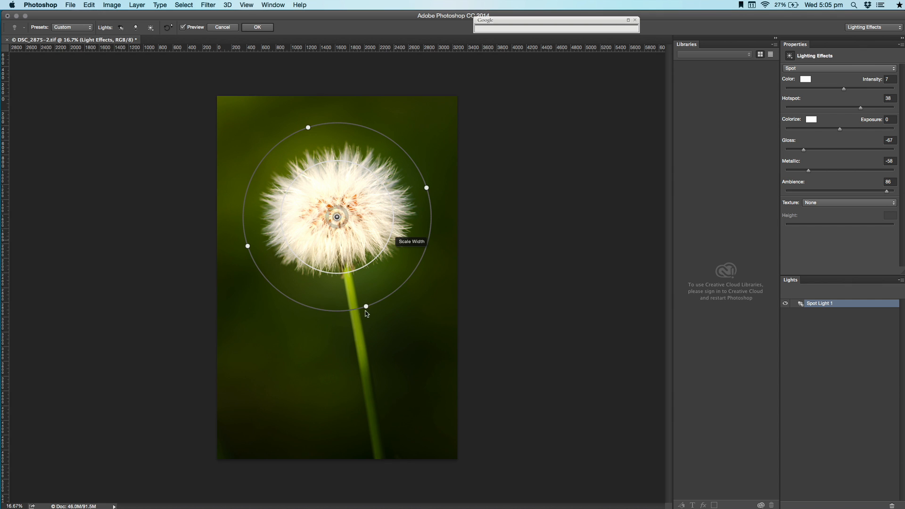
pyautogui.moveTo(364, 307); pyautogui.dragTo(379, 333)
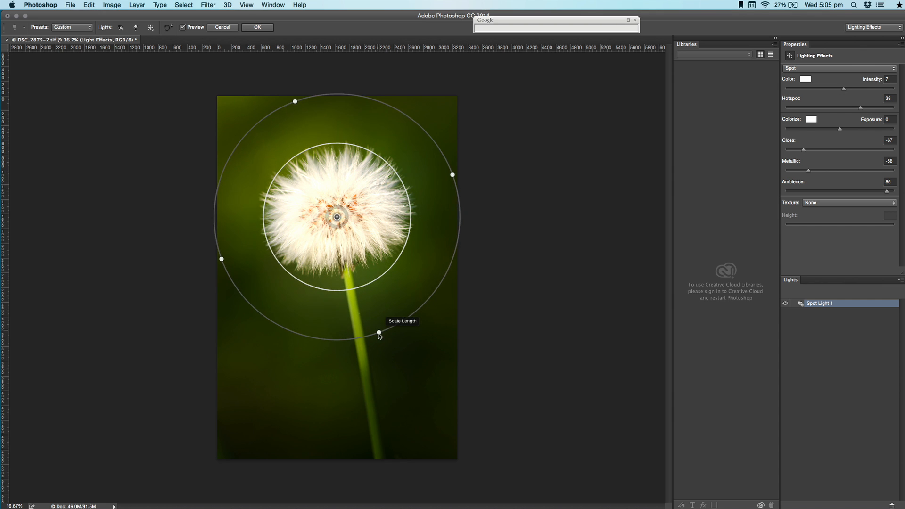
pyautogui.moveTo(378, 334); pyautogui.dragTo(386, 347)
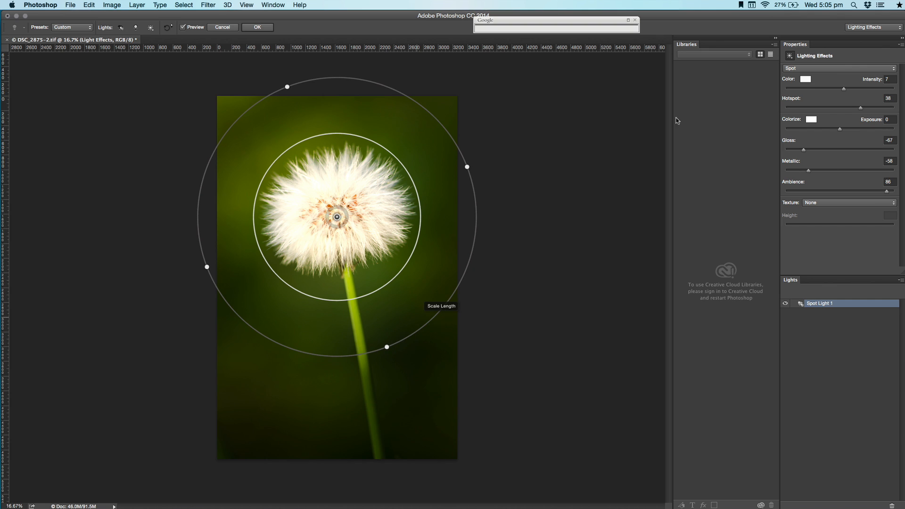
pyautogui.moveTo(852, 68)
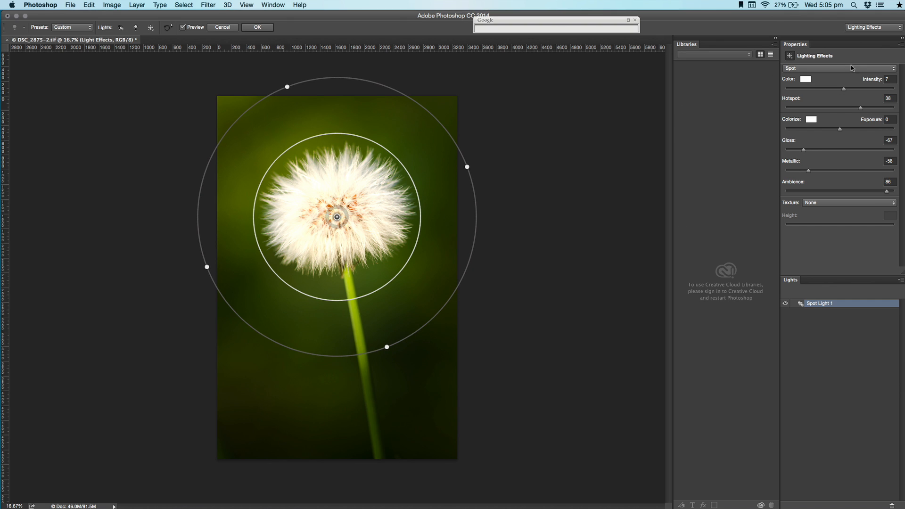
# Keep the light type as Spot and set Hotspot to 29.
pyautogui.click(838, 67)
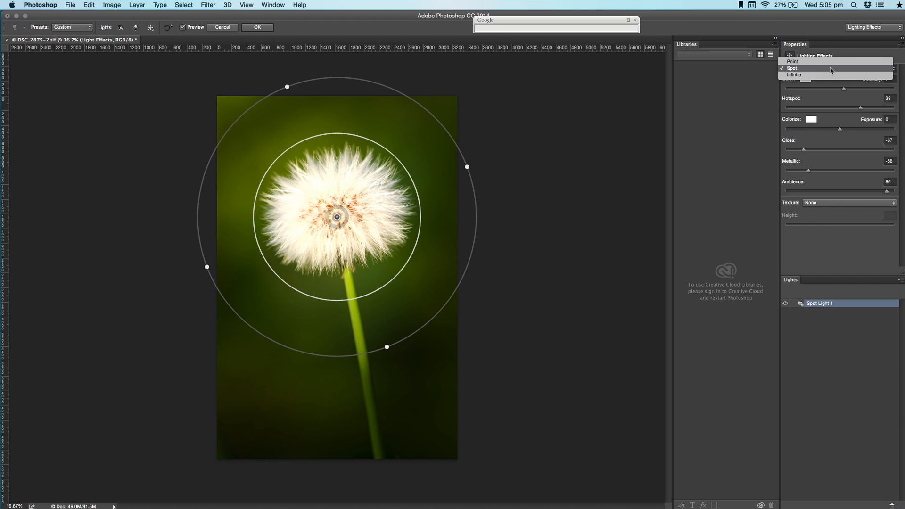
pyautogui.click(794, 68)
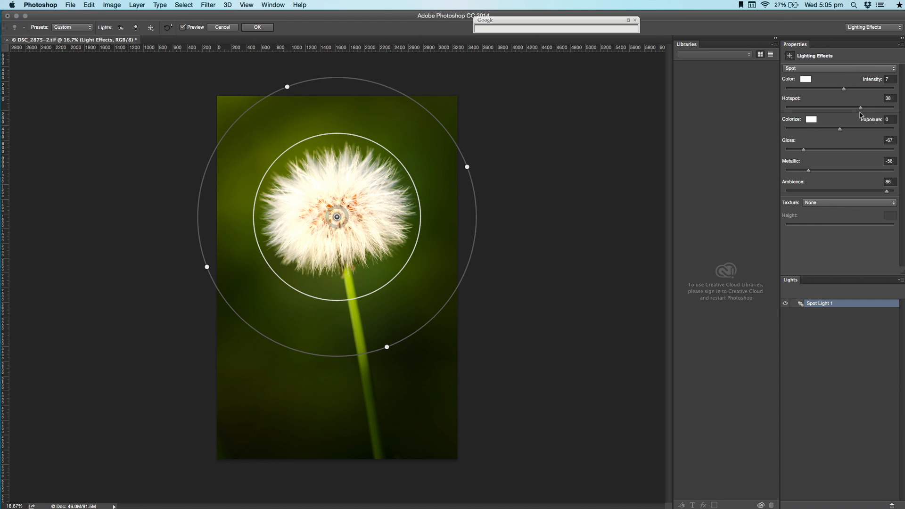
pyautogui.moveTo(860, 107); pyautogui.dragTo(853, 107)
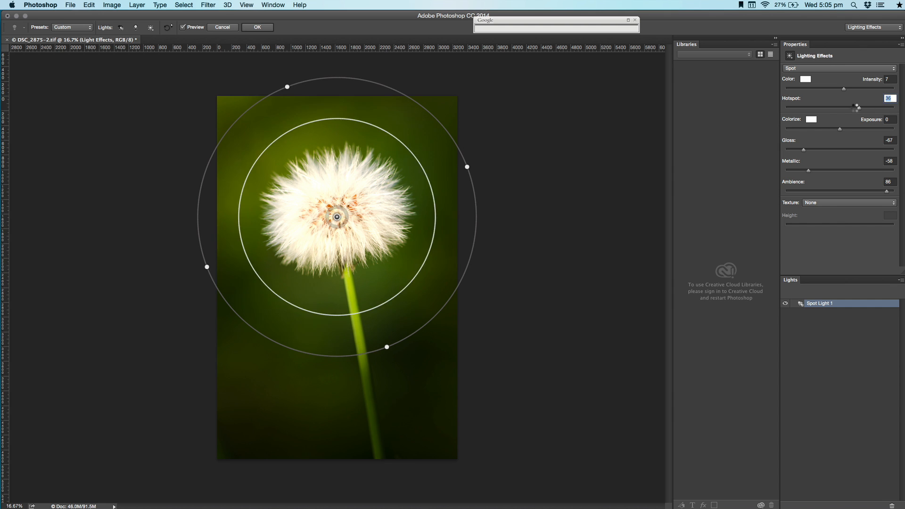
pyautogui.moveTo(861, 106); pyautogui.dragTo(858, 106)
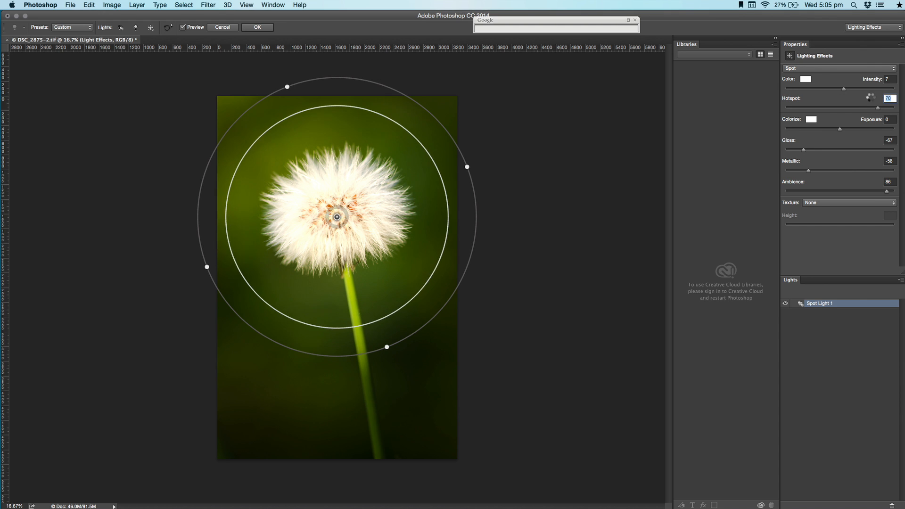
pyautogui.moveTo(871, 105); pyautogui.dragTo(848, 104)
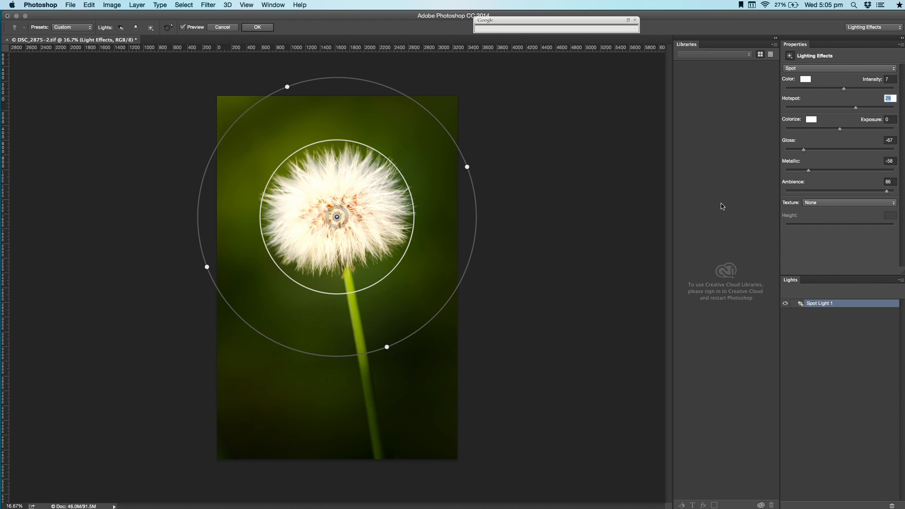
pyautogui.moveTo(781, 187)
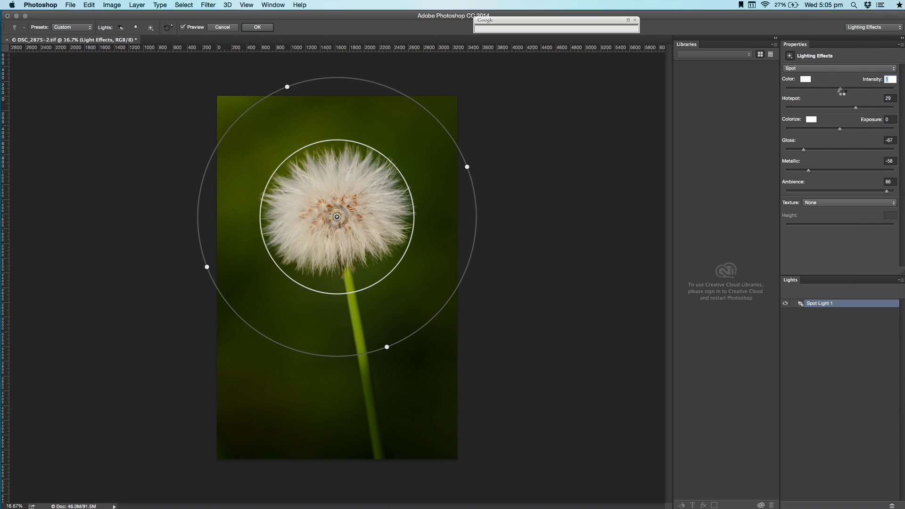
# Try several Intensity values and set Ambience to 90.
pyautogui.moveTo(841, 92); pyautogui.dragTo(844, 92)
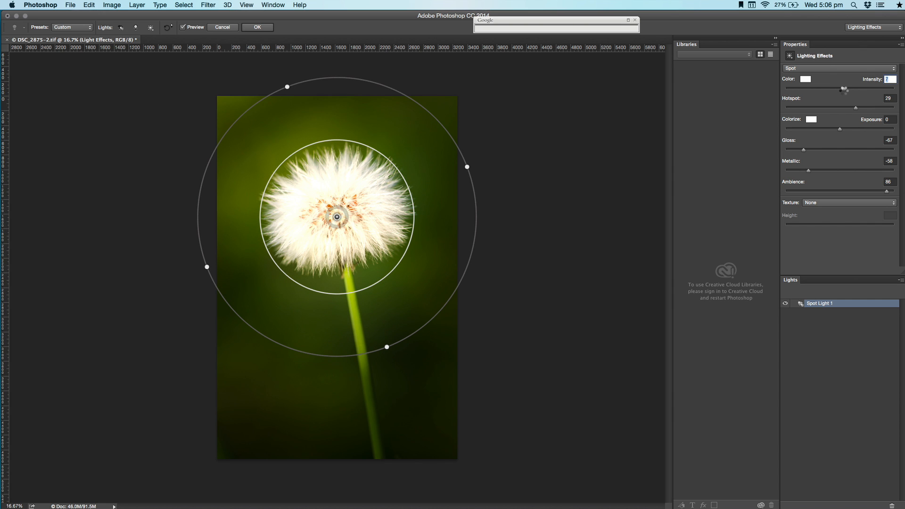
pyautogui.moveTo(844, 89); pyautogui.dragTo(842, 89)
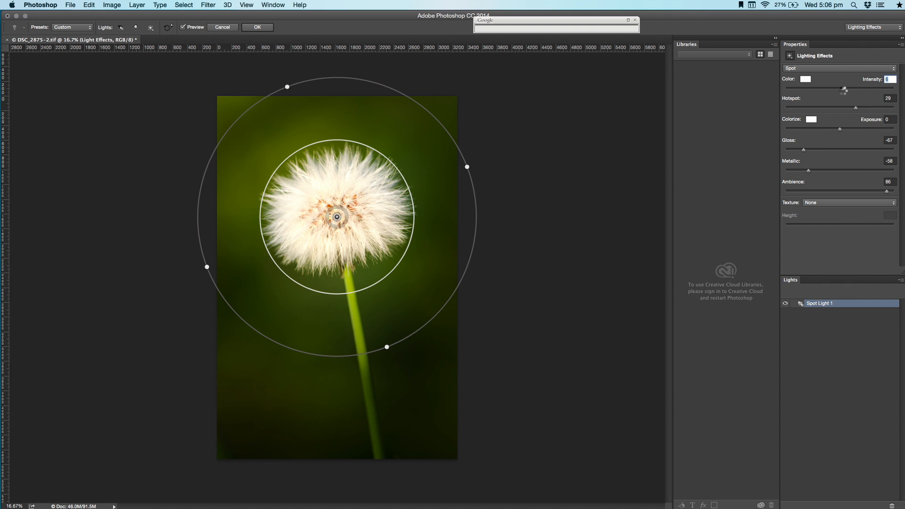
pyautogui.moveTo(845, 90); pyautogui.dragTo(841, 91)
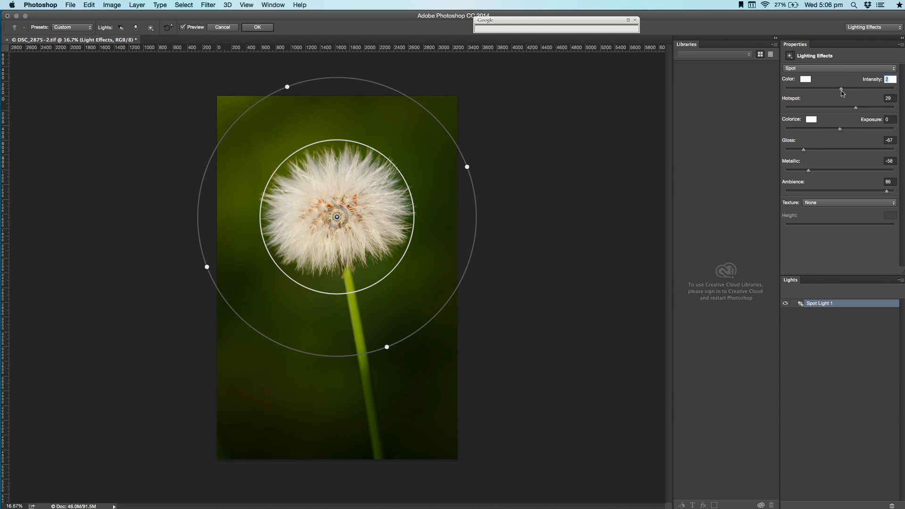
pyautogui.moveTo(841, 90); pyautogui.dragTo(843, 91)
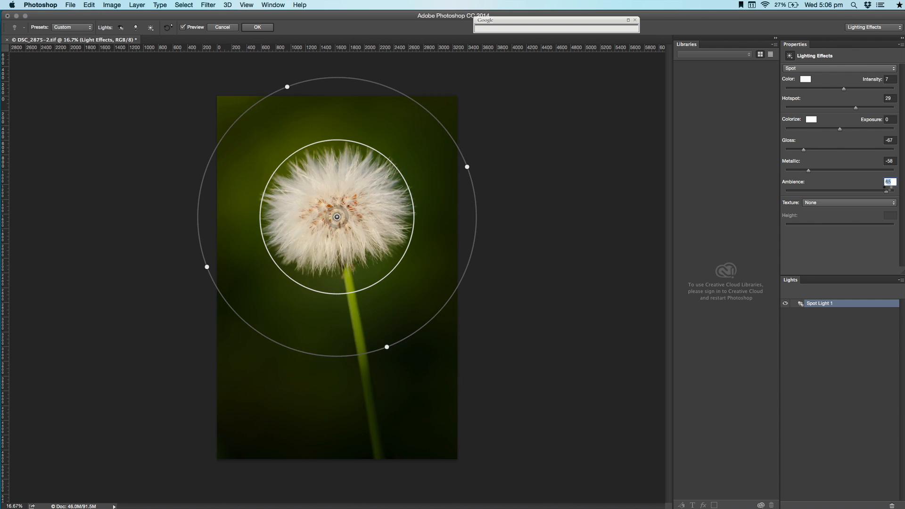
pyautogui.moveTo(887, 192); pyautogui.dragTo(854, 192)
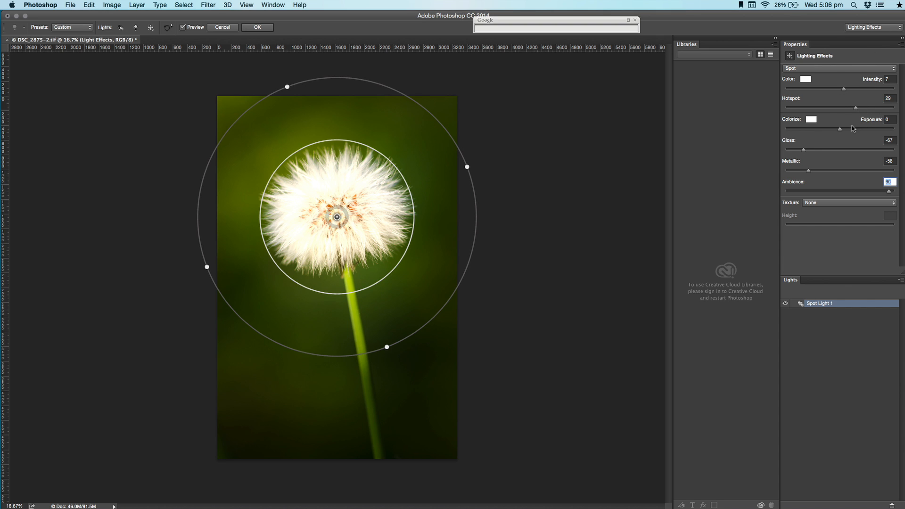
pyautogui.moveTo(843, 88); pyautogui.dragTo(846, 88)
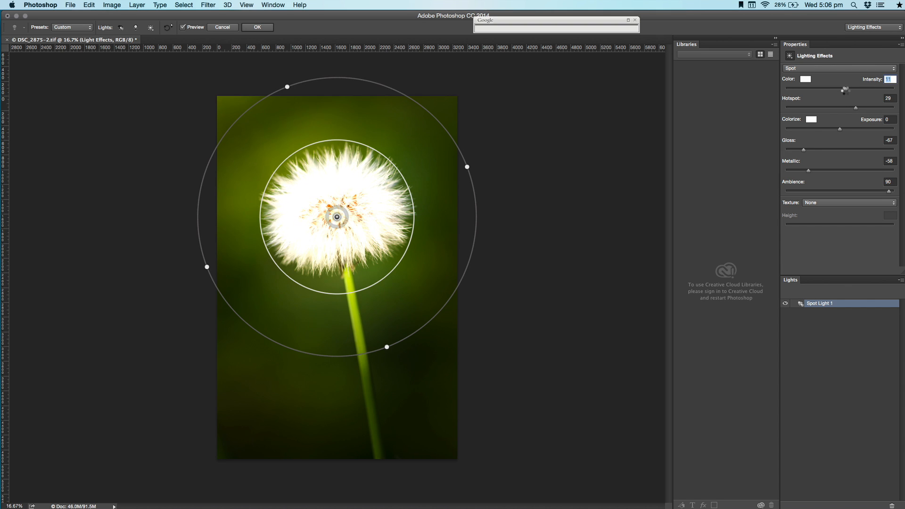
pyautogui.moveTo(846, 89); pyautogui.dragTo(843, 90)
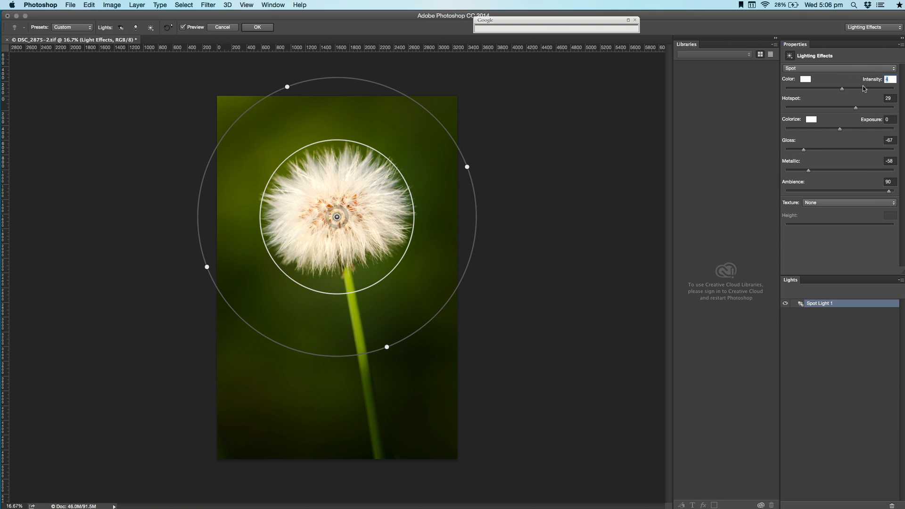
pyautogui.moveTo(664, 356)
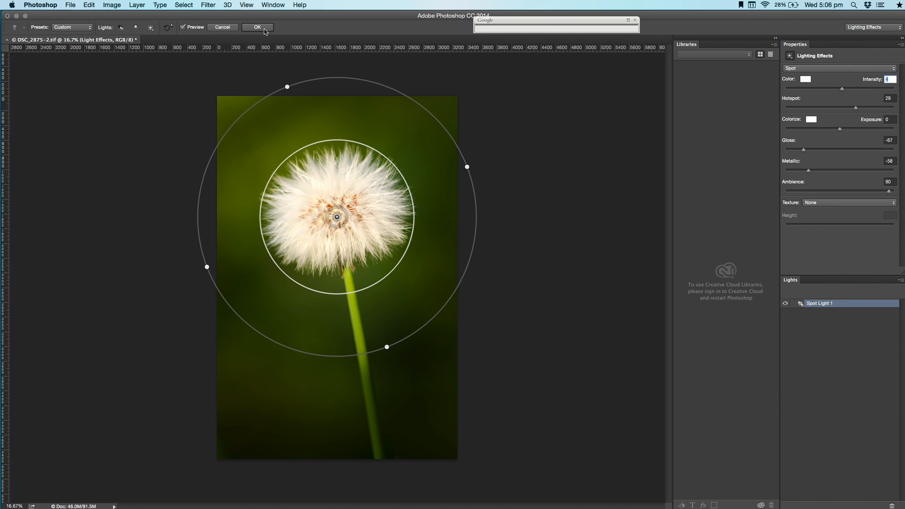
# Apply Lighting Effects as a smart filter and lower Layer 1's opacity to 34%.
pyautogui.click(257, 27)
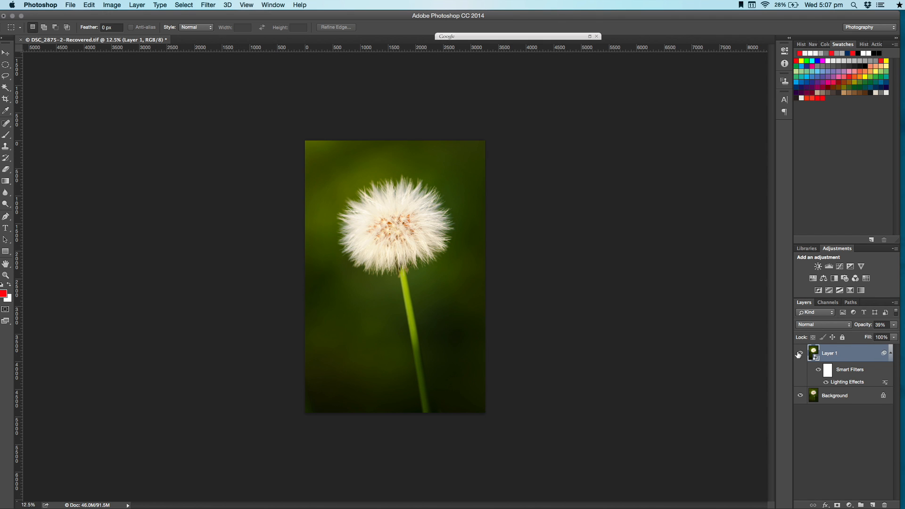
pyautogui.press('space')
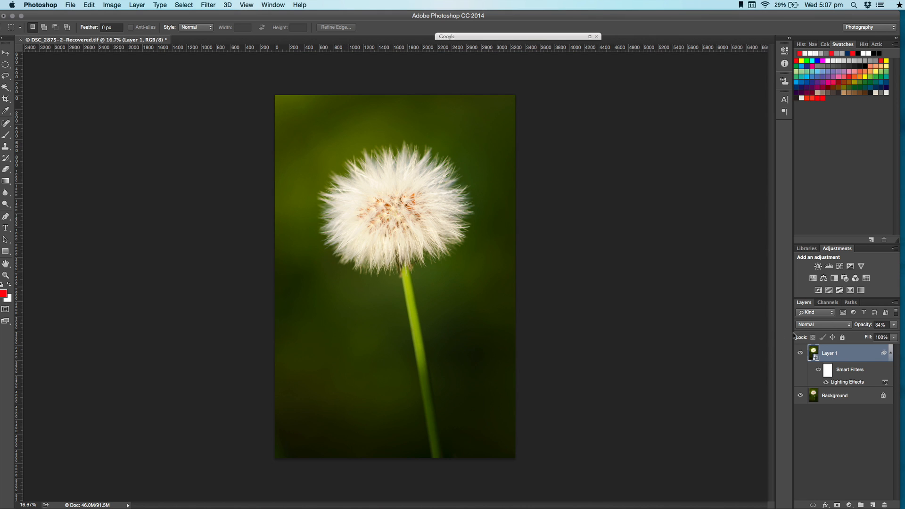
pyautogui.moveTo(798, 373)
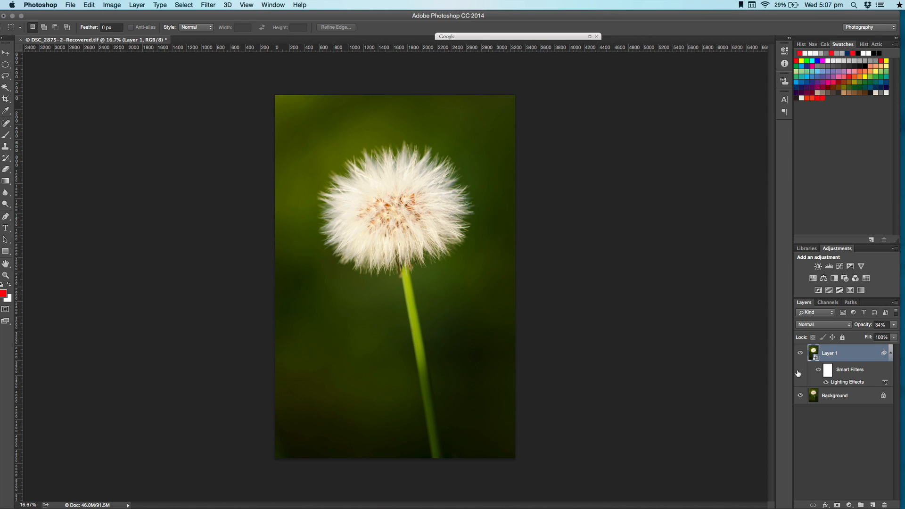
pyautogui.moveTo(799, 373)
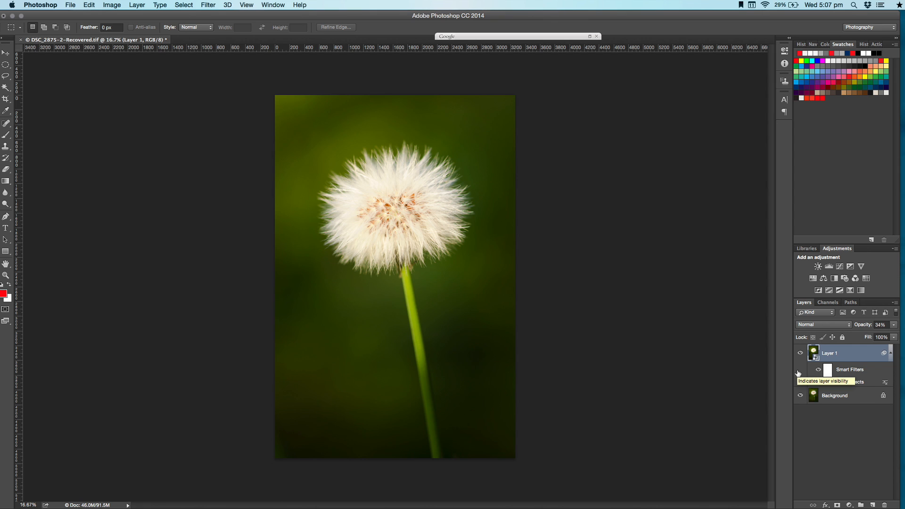